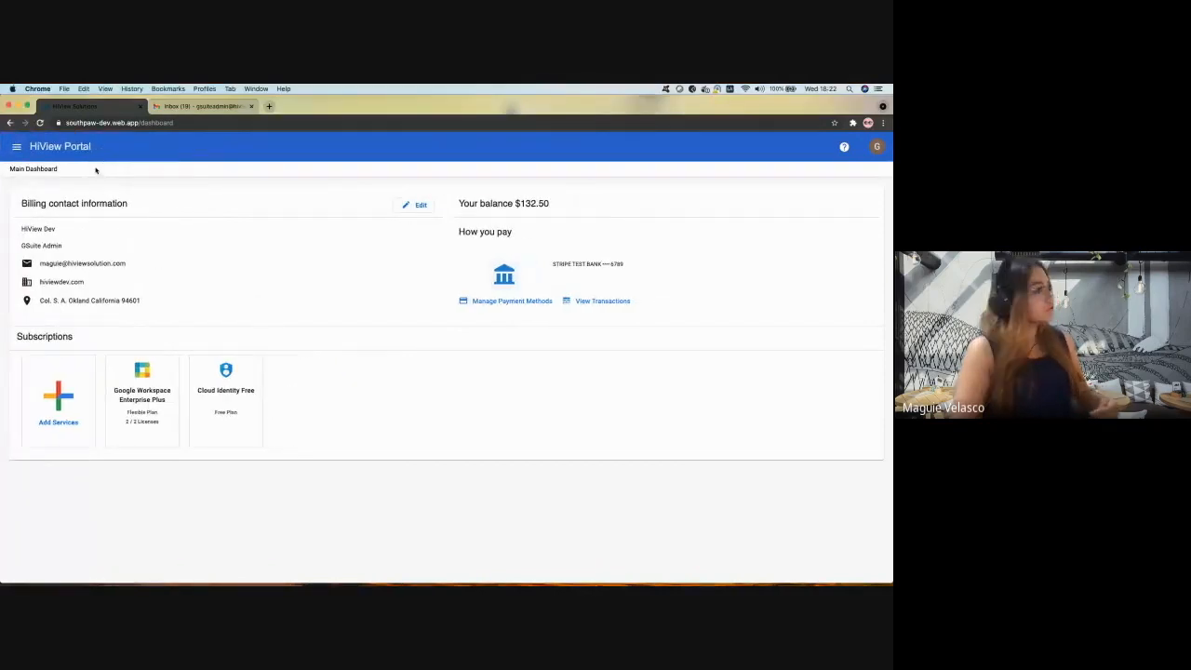
mouse_move(121, 186)
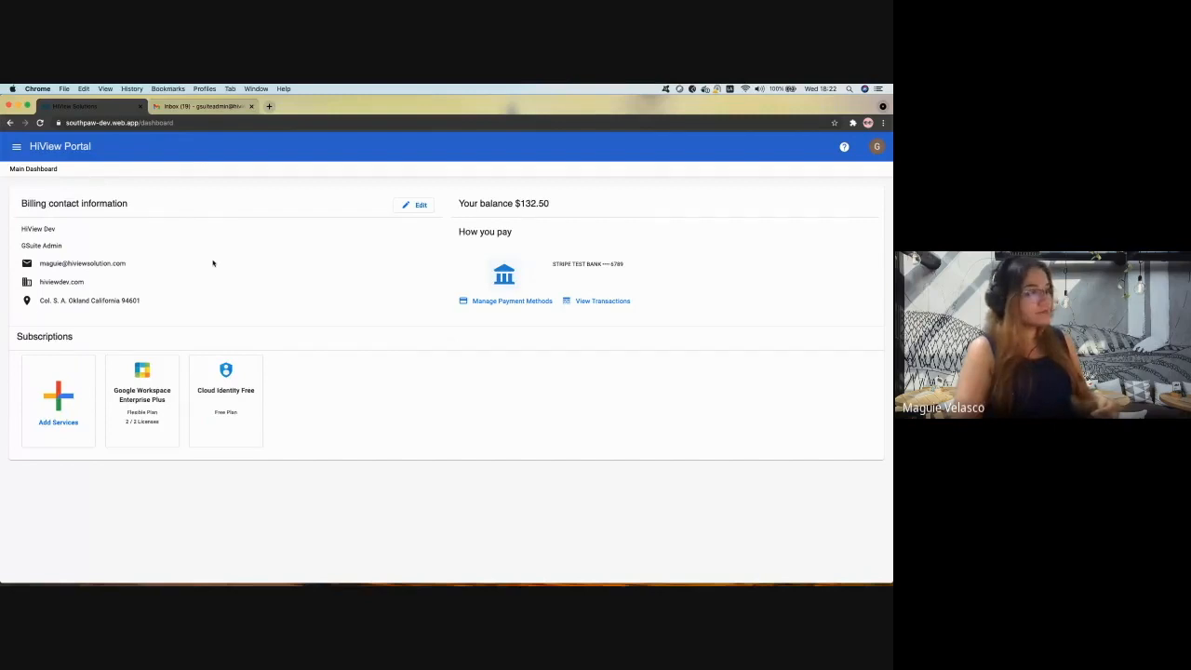
Step: Navigate to Signature Management from the portal's side menu
left_click(15, 145)
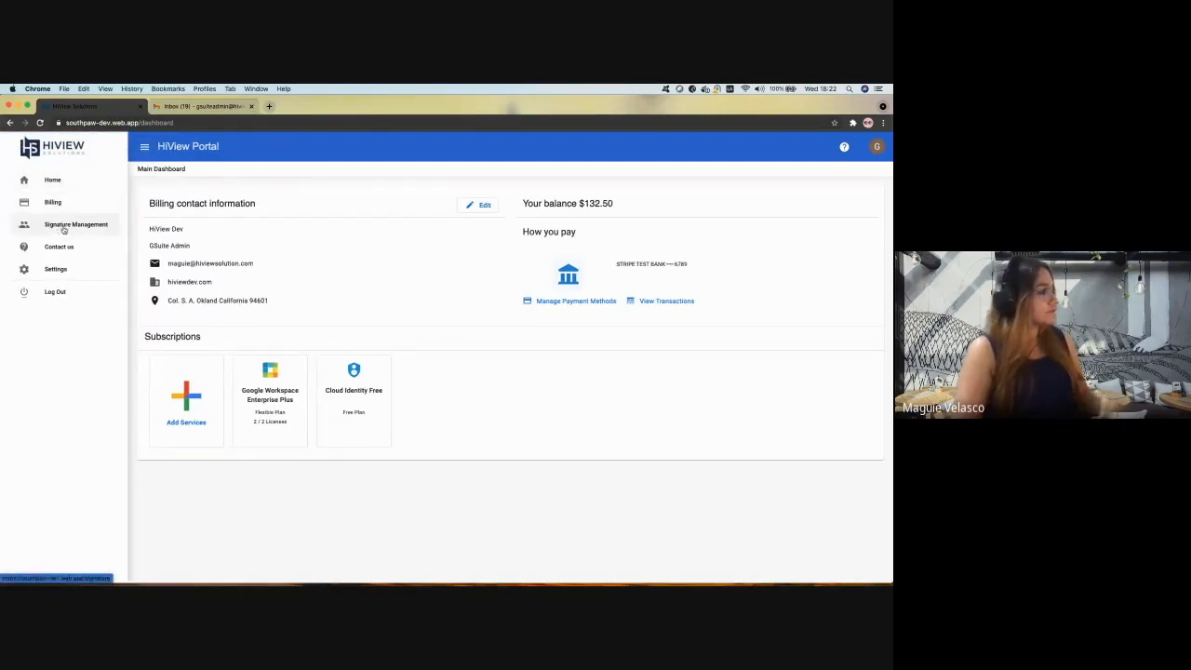
left_click(74, 223)
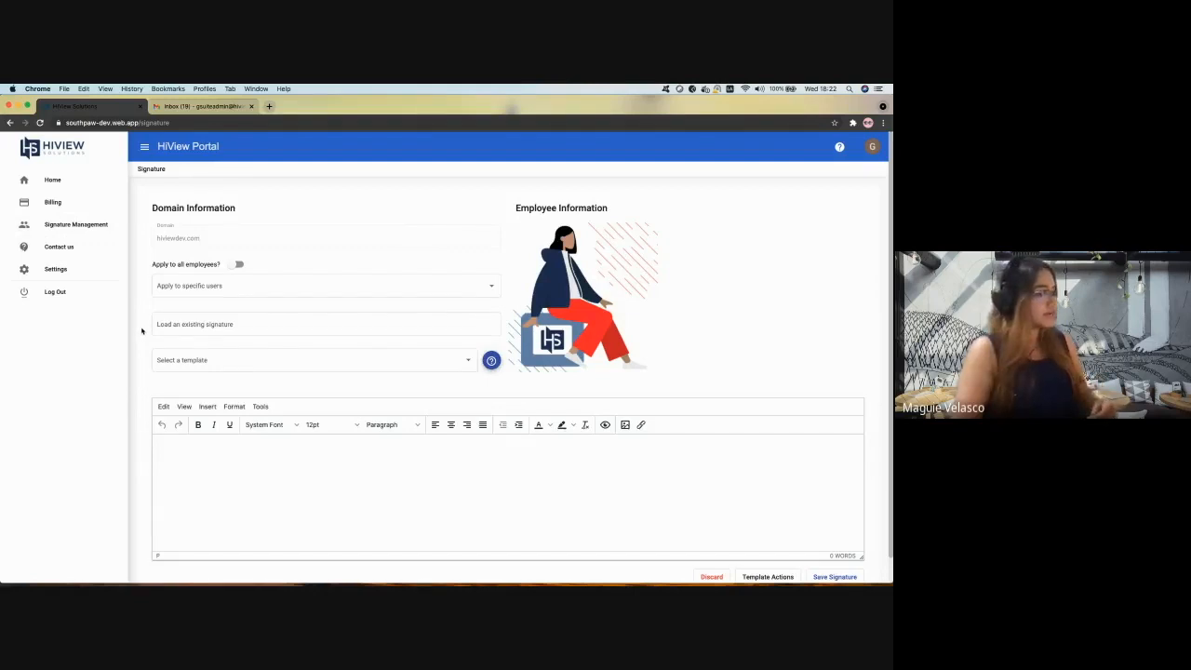
mouse_move(139, 365)
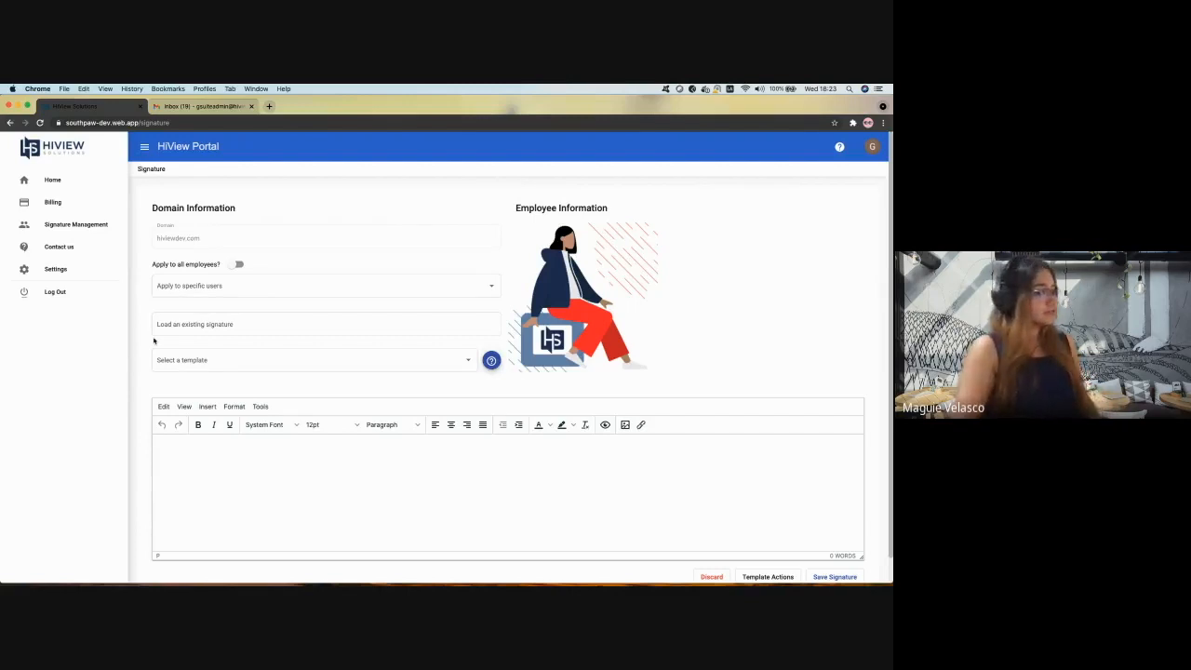
mouse_move(141, 333)
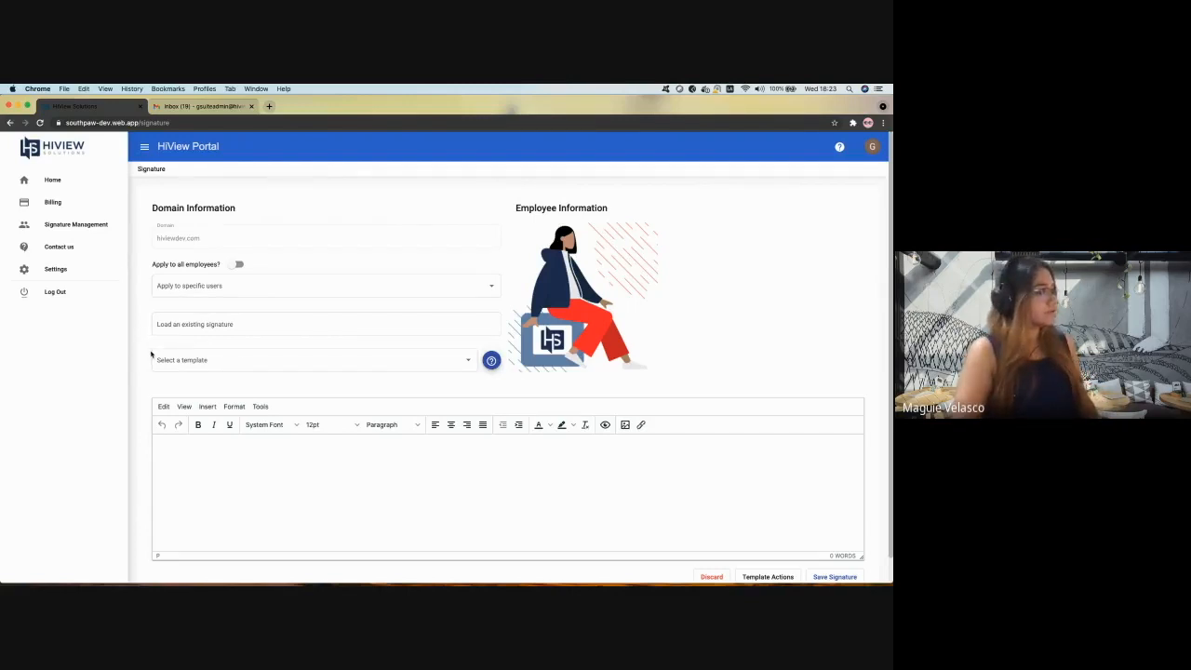
Step: Load Template 1, then Template 2 into the signature editor from the template list
left_click(313, 360)
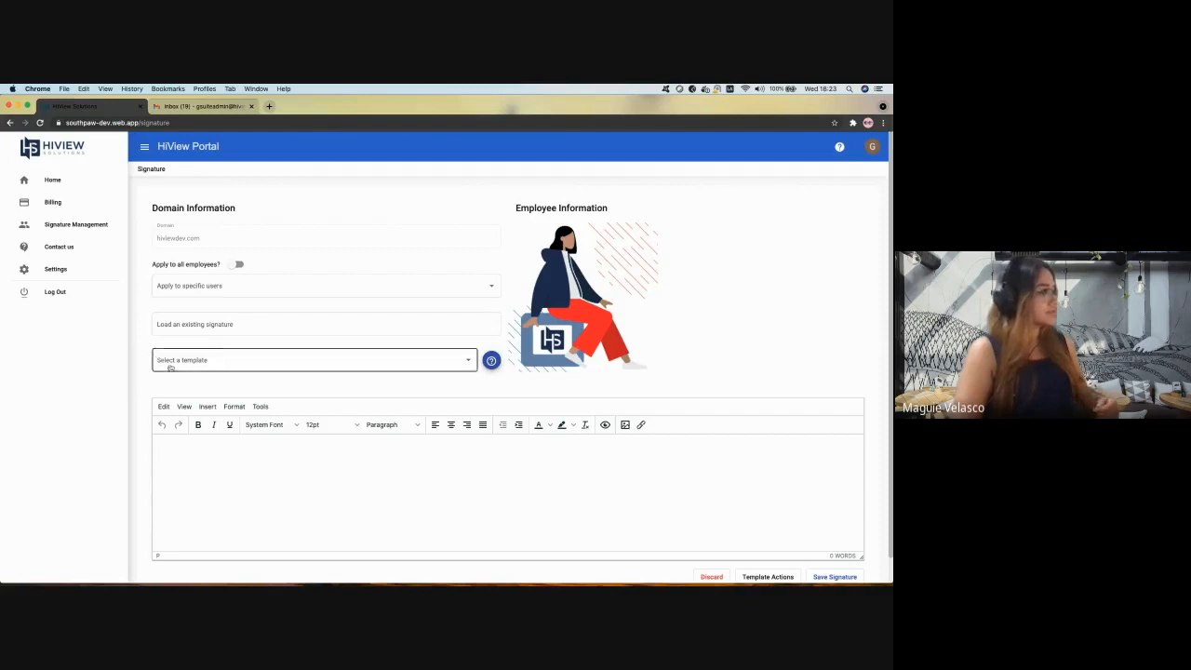
left_click(313, 361)
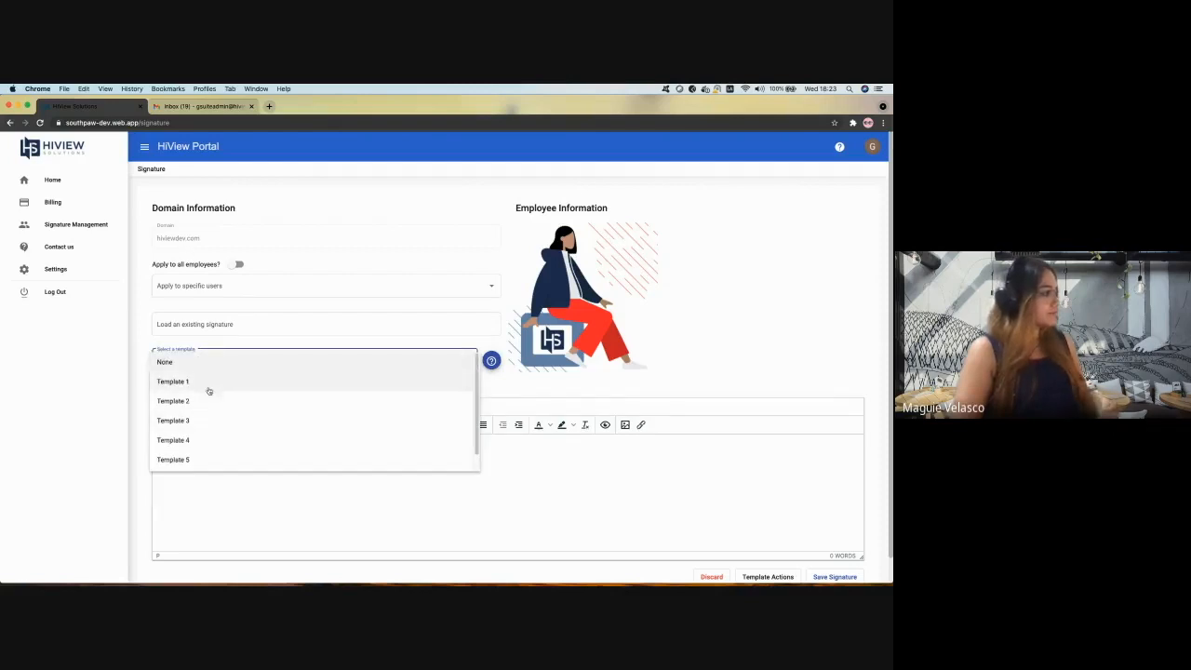
left_click(172, 381)
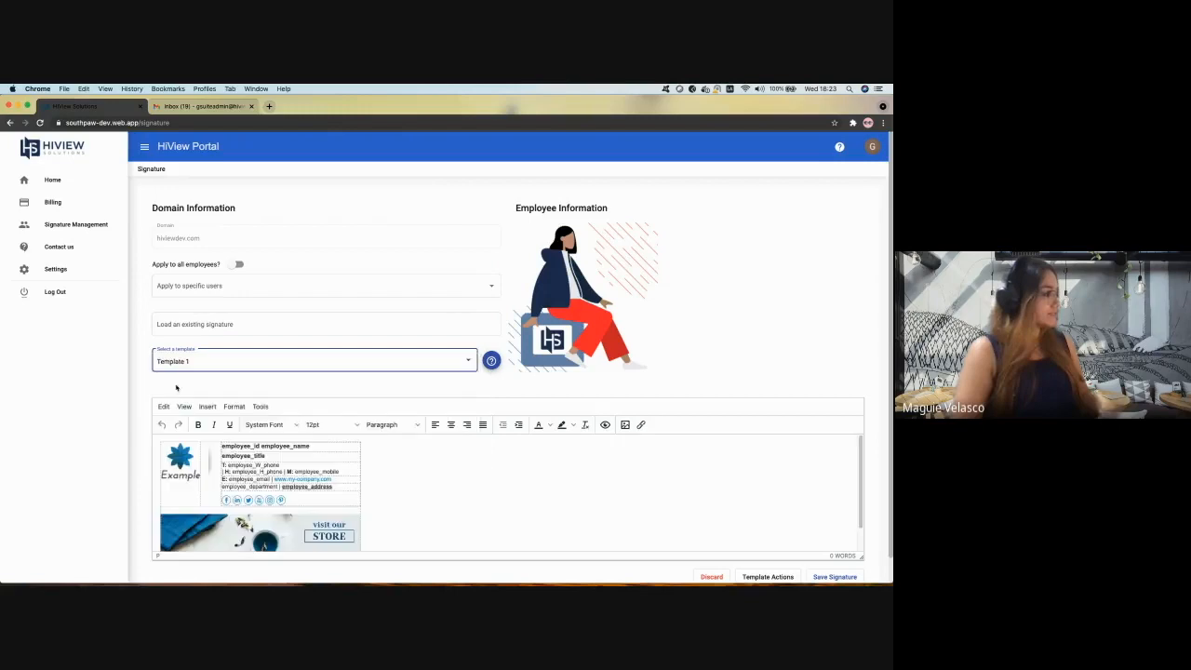
left_click(312, 361)
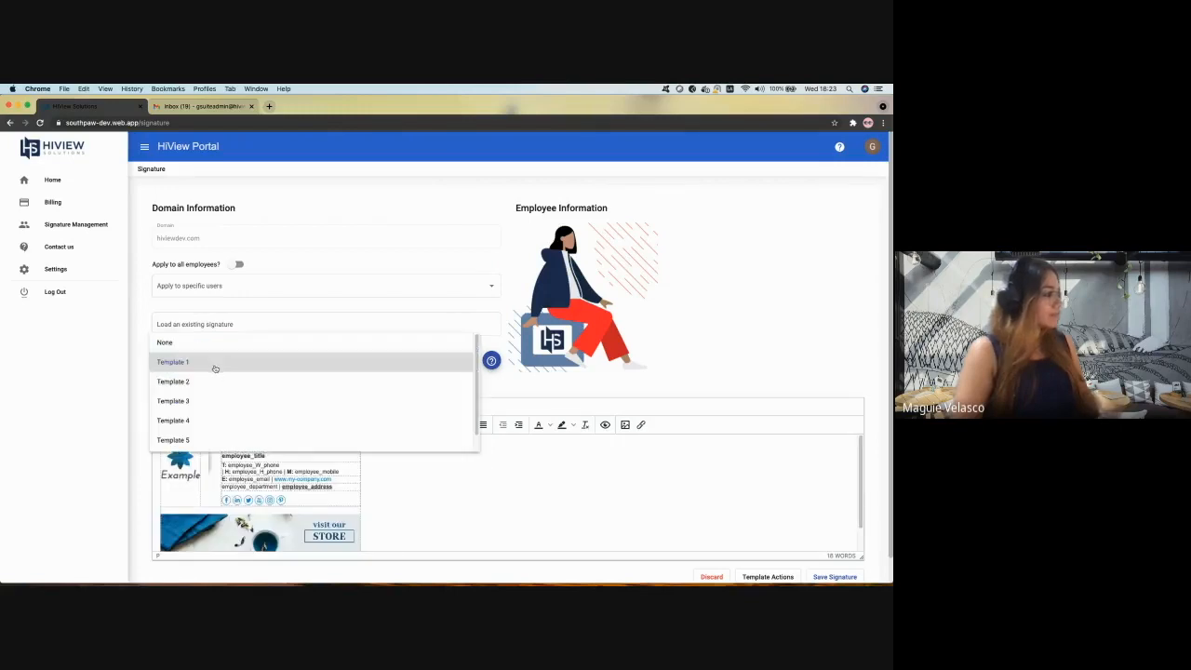
left_click(173, 381)
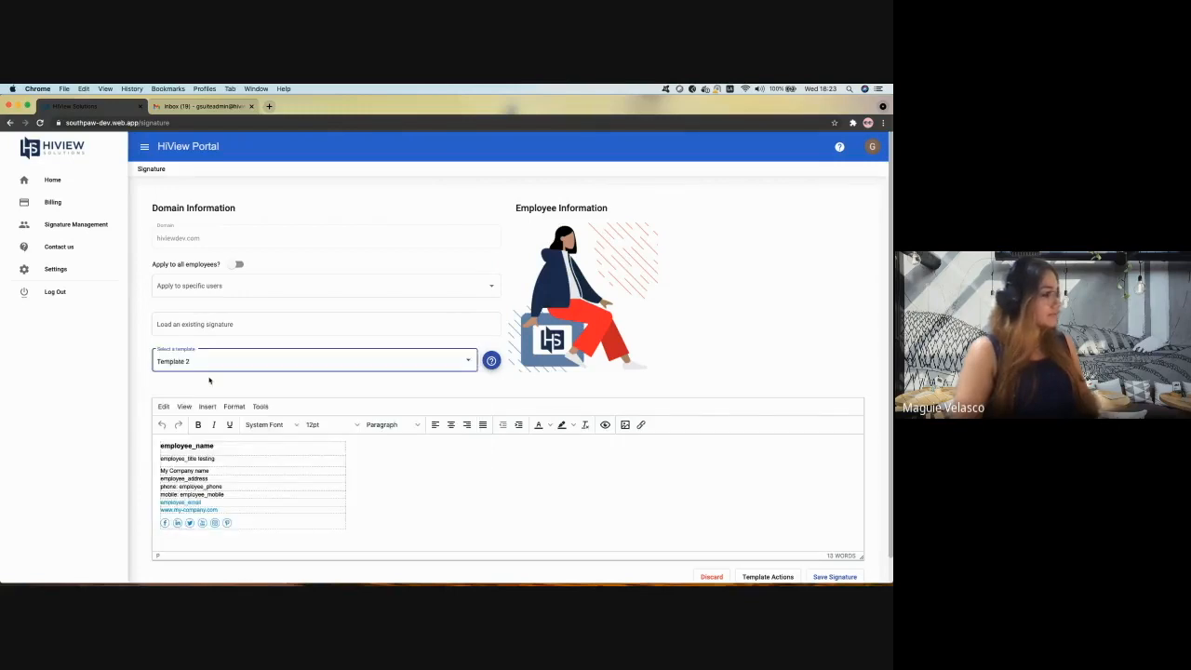
left_click(312, 361)
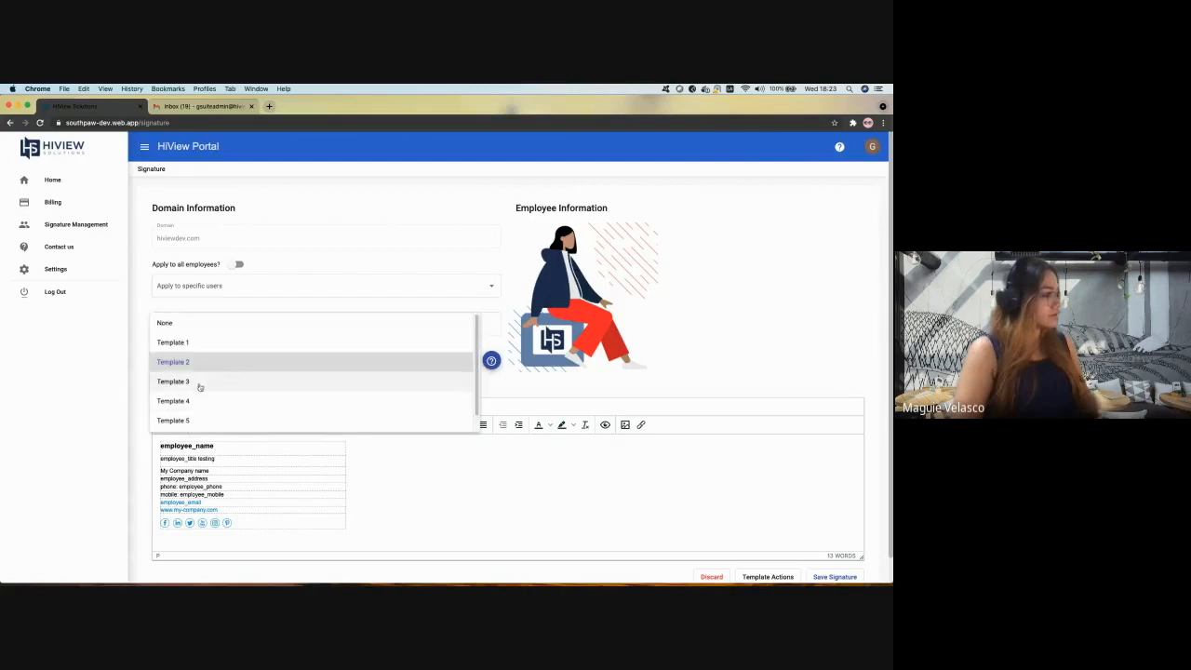
Step: Clear the template selection so the signature editor is empty
left_click(171, 381)
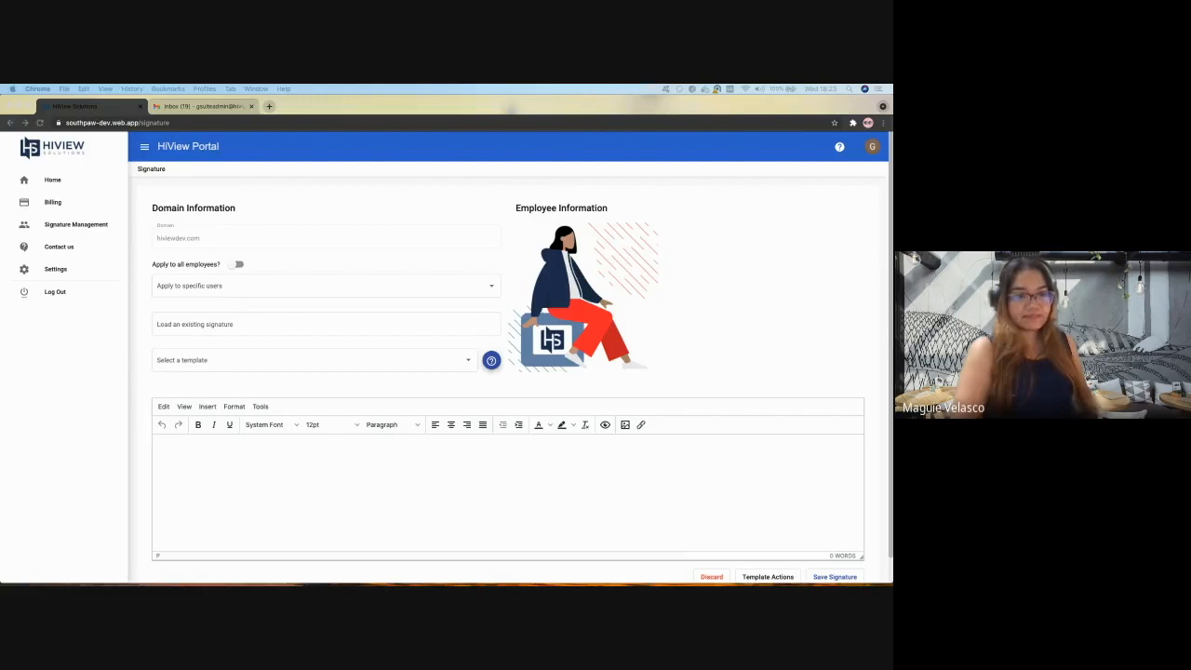
mouse_move(509, 454)
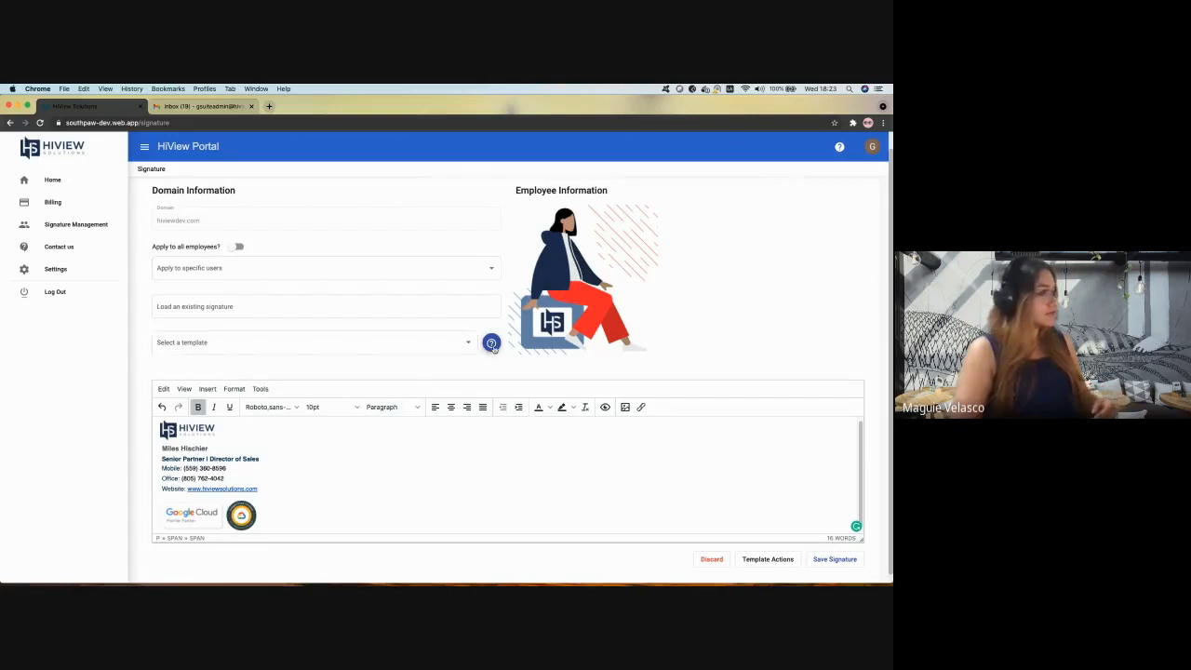
Step: Replace the name, title, mobile and office lines with employee placeholders from the samples list
left_click(491, 342)
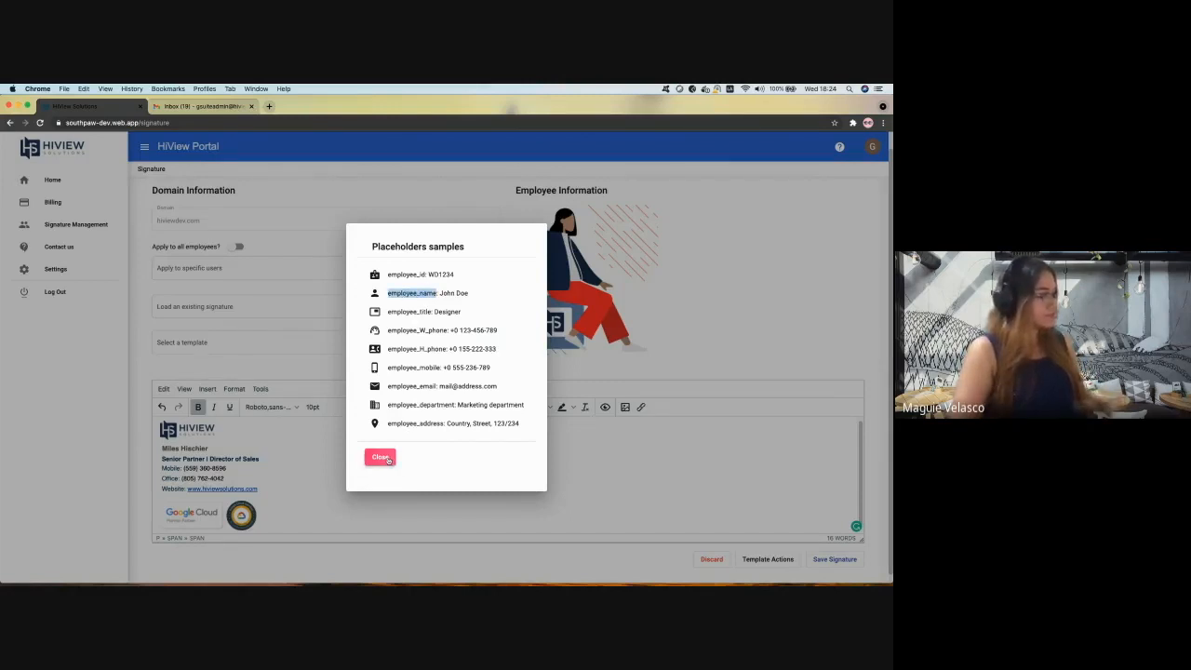
left_click(380, 457)
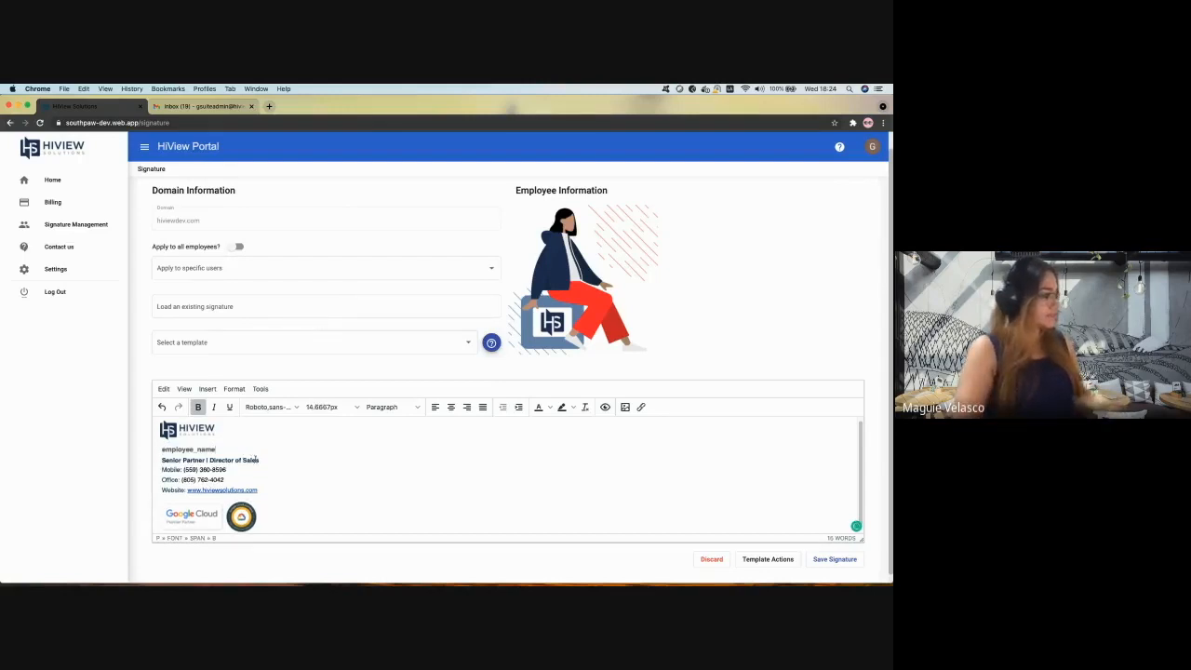
double_click(209, 460)
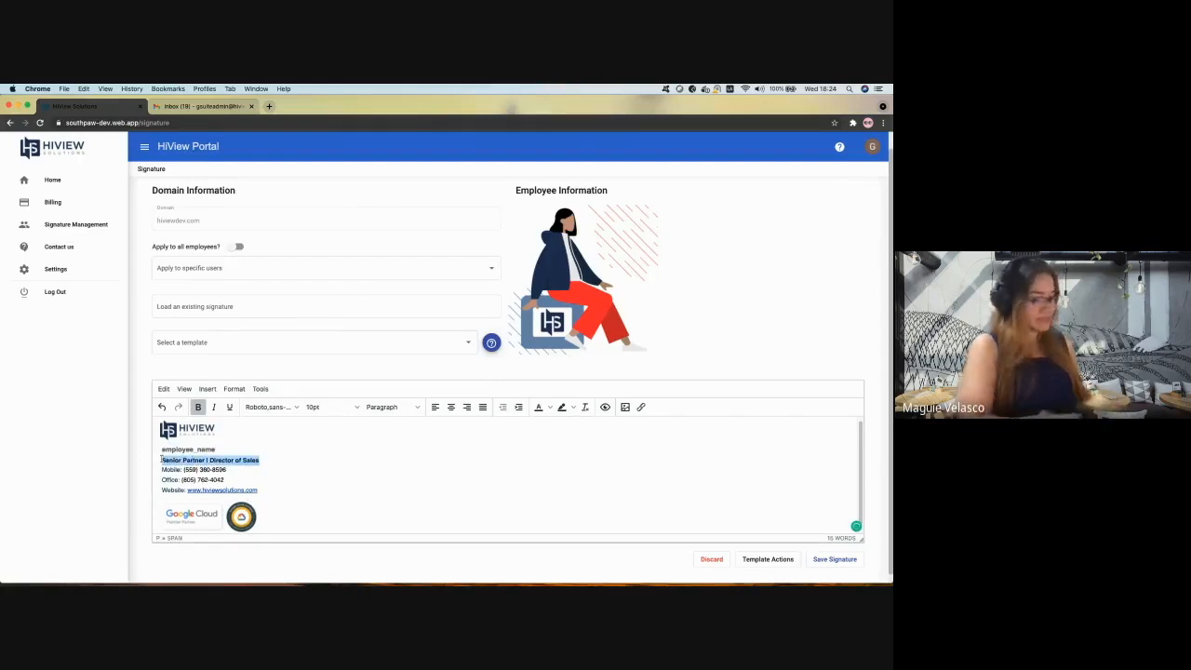
left_click(491, 343)
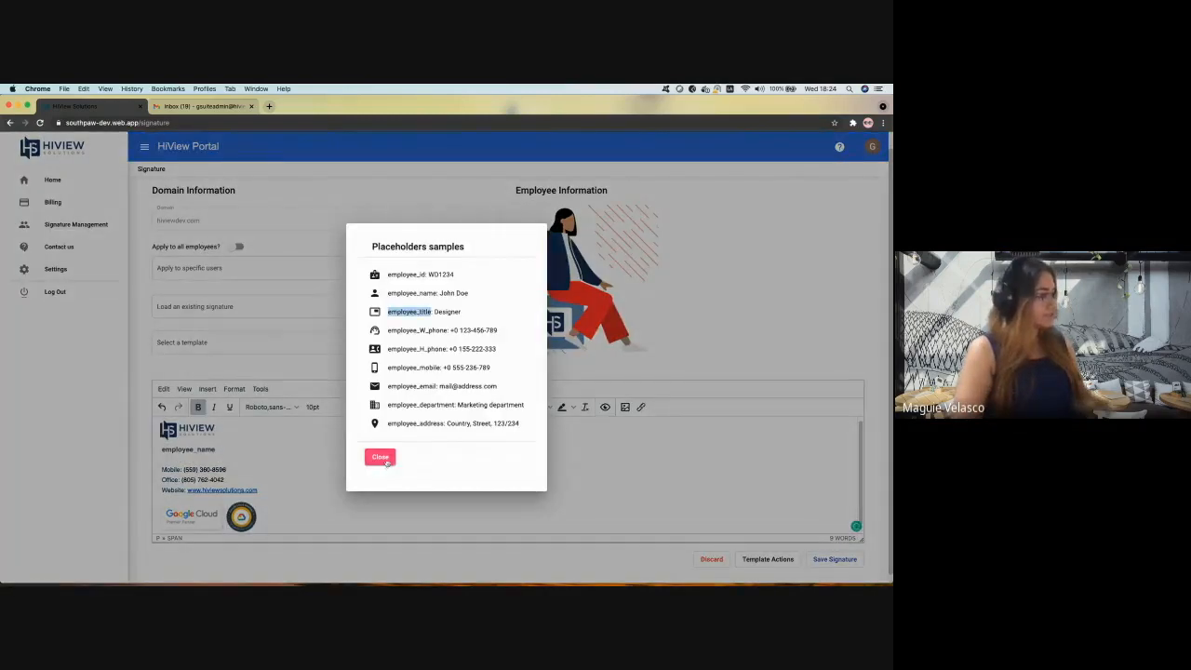
left_click(380, 458)
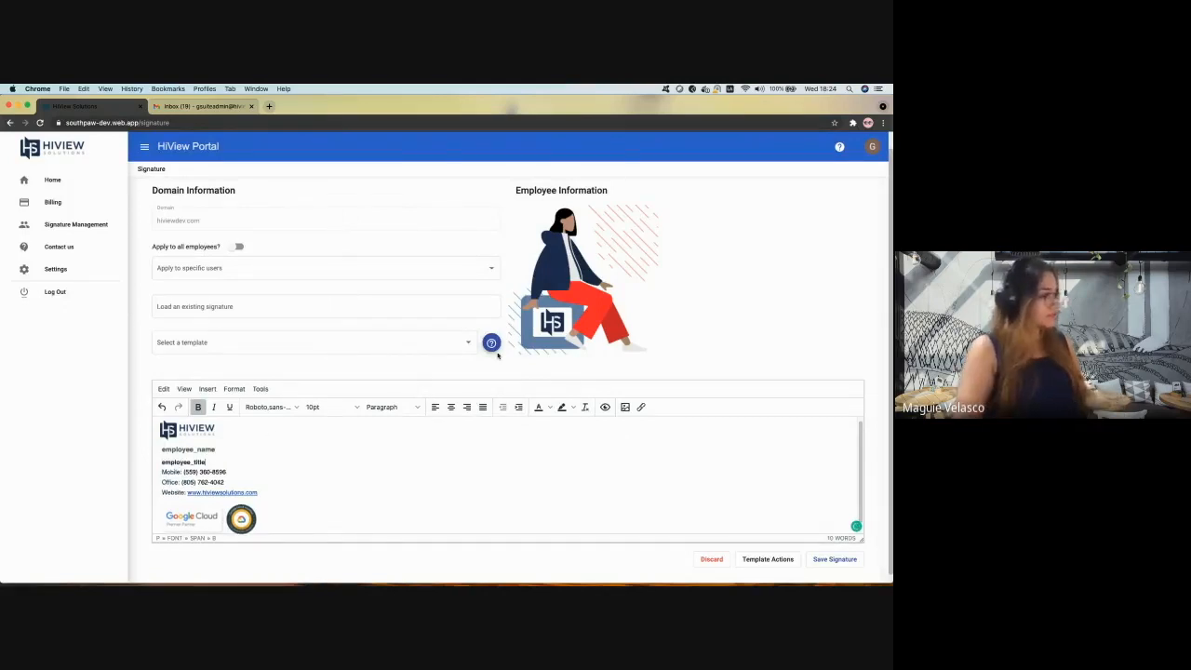
left_click(491, 342)
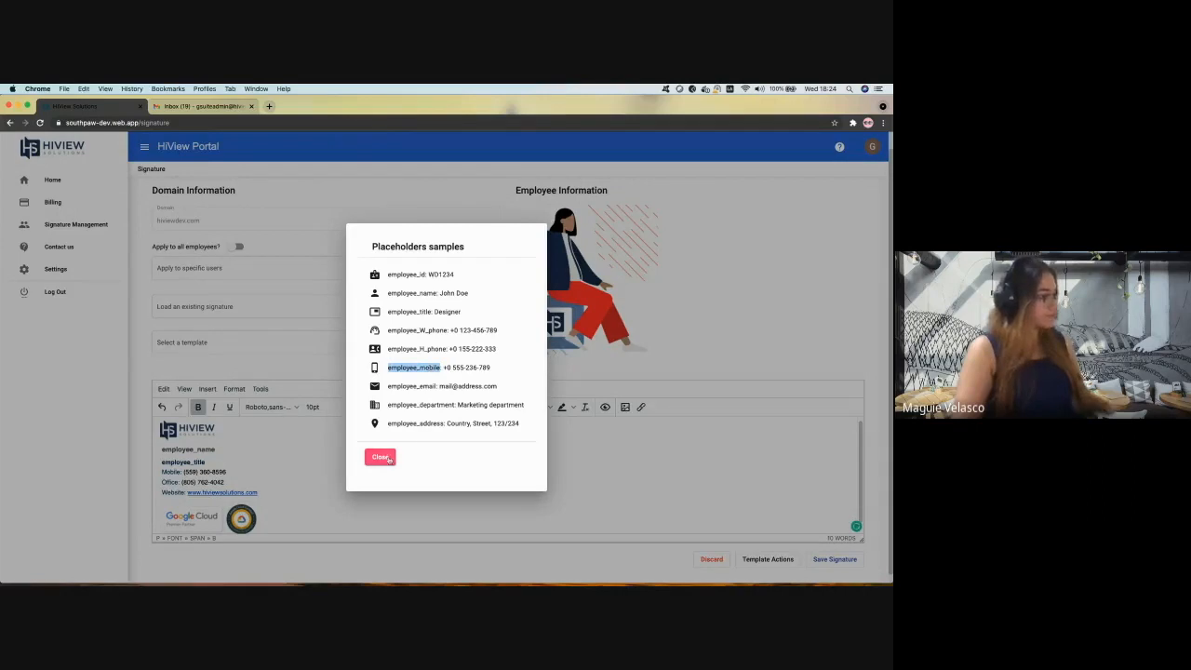
left_click(380, 458)
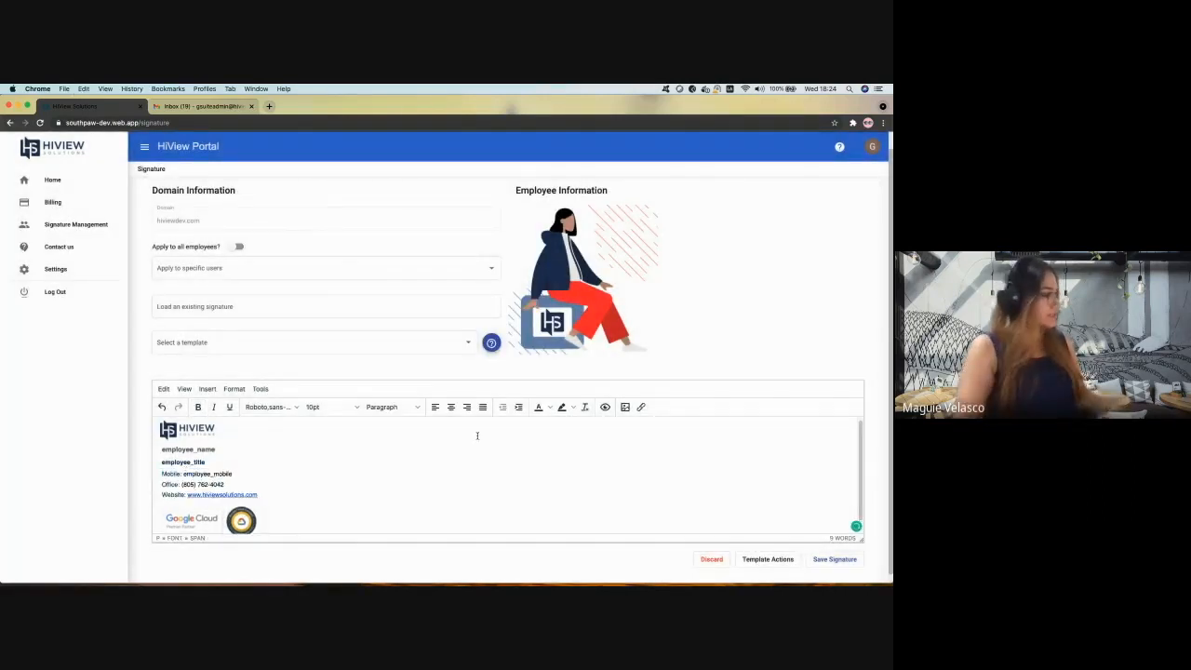
left_click(491, 342)
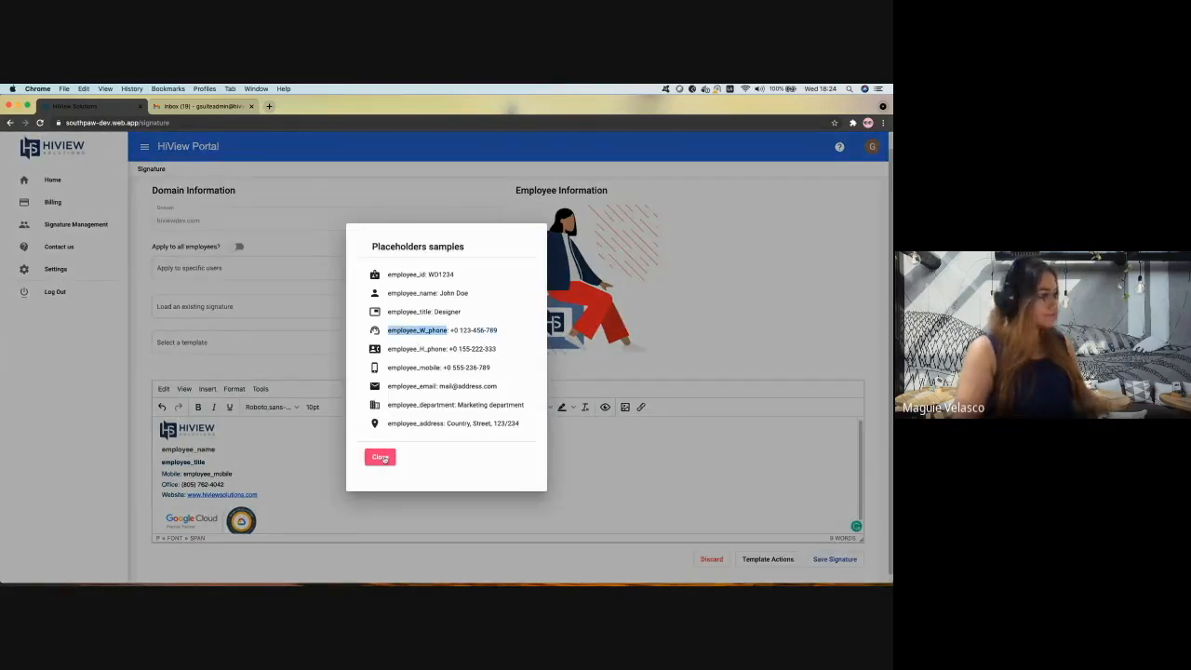
left_click(379, 458)
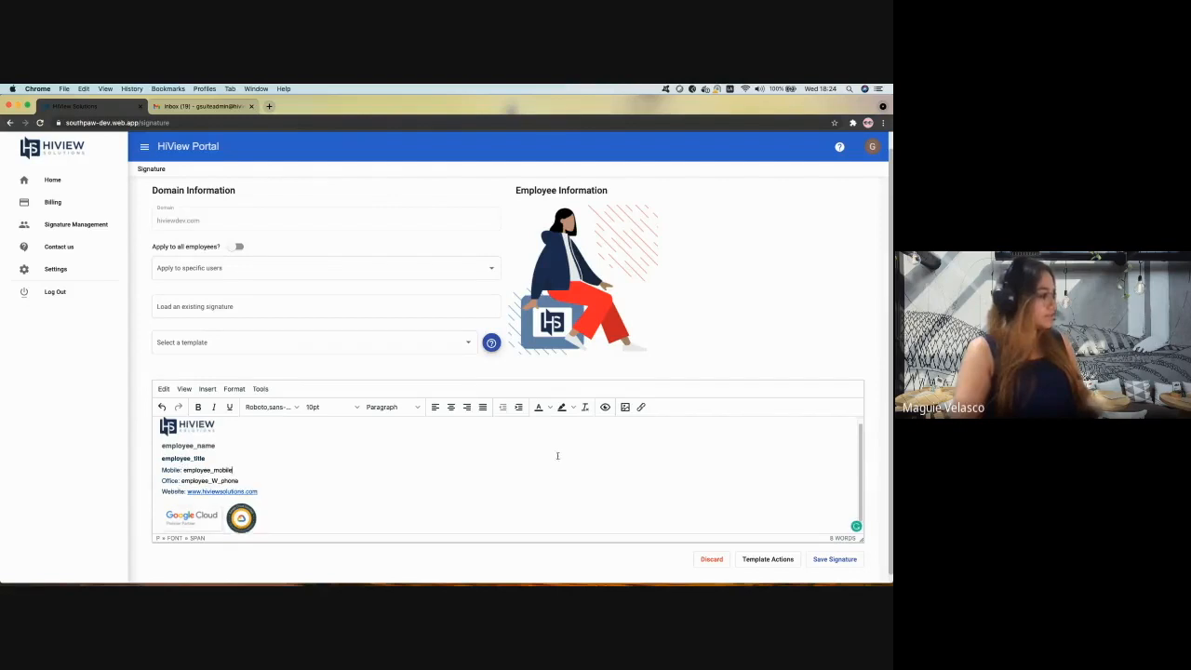
Step: Preview the signature and save it as a new template
left_click(605, 406)
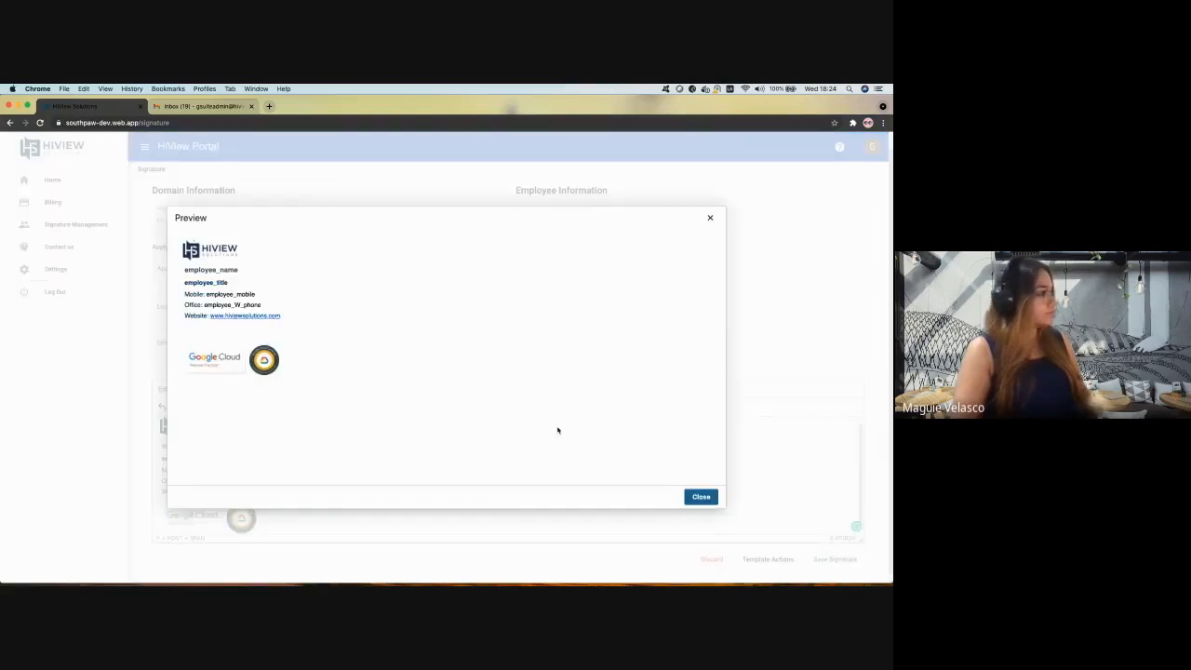
left_click(700, 495)
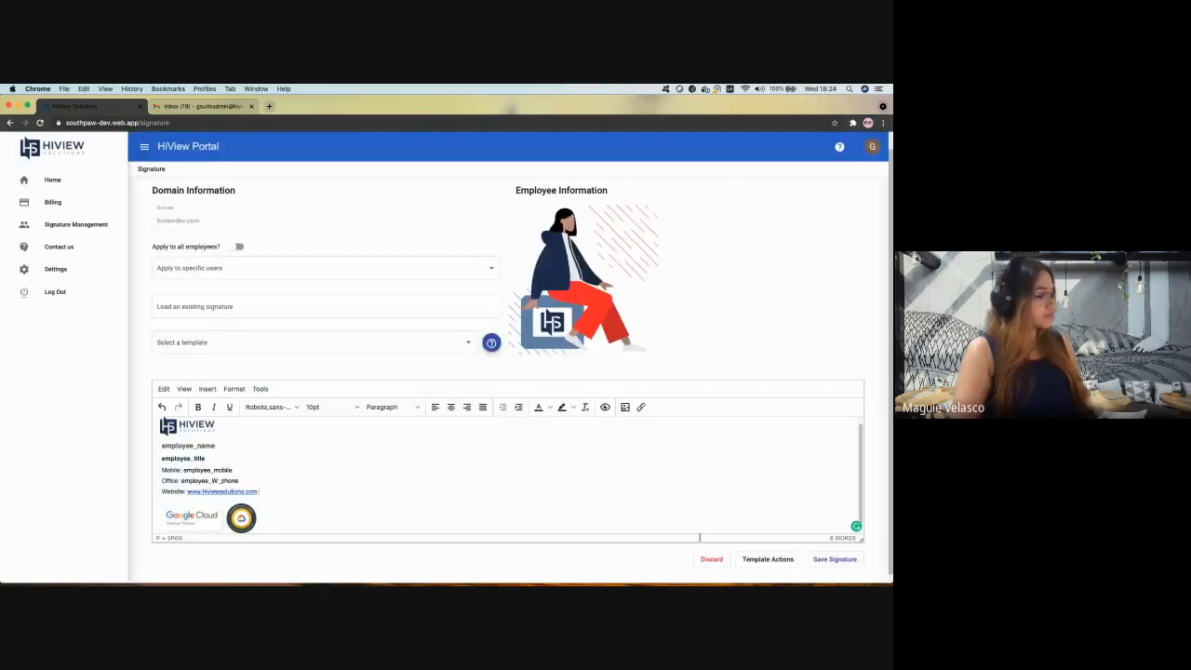
left_click(766, 559)
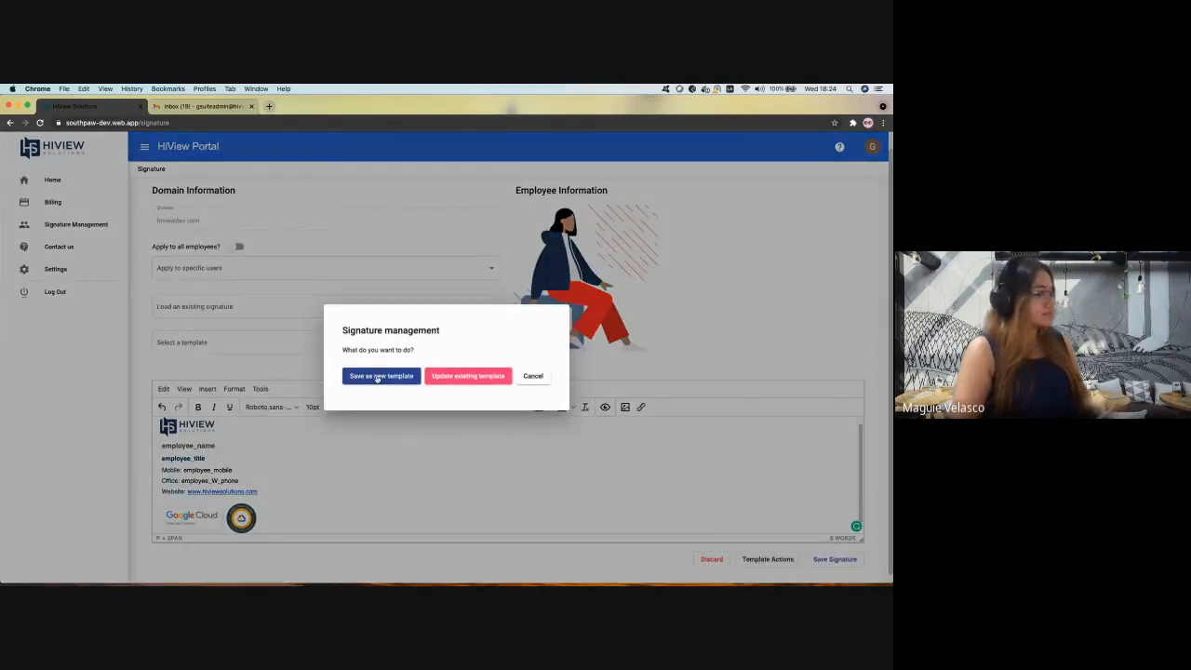
left_click(379, 375)
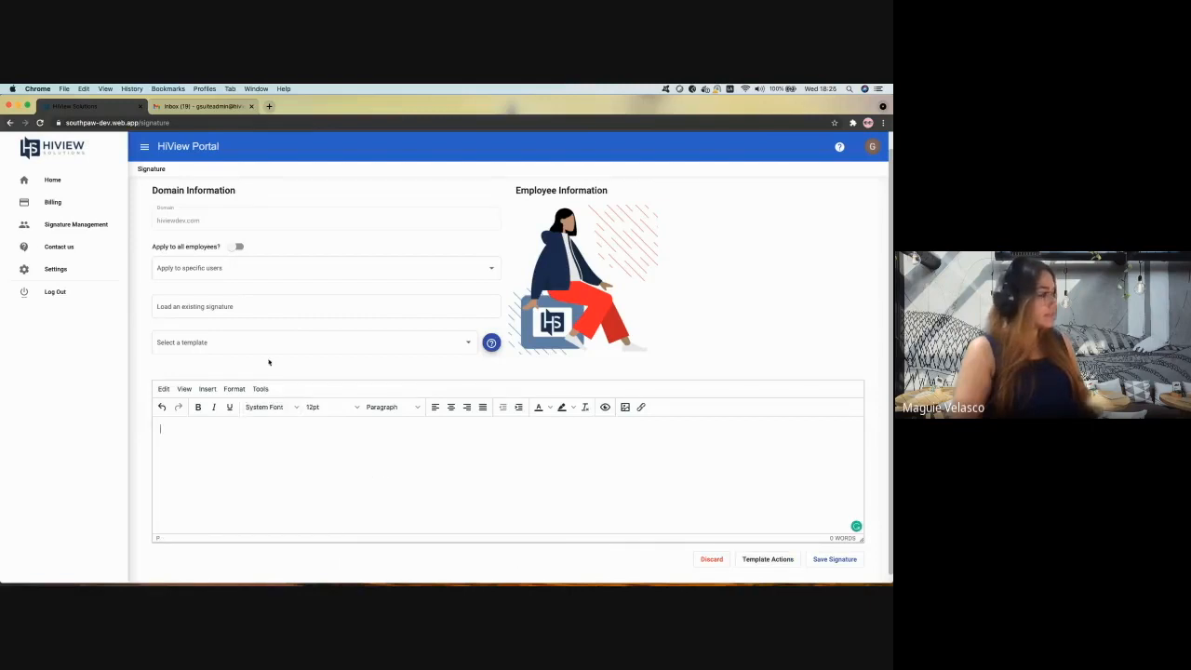
Step: Reload the saved signature as Template 7 from the template list
left_click(313, 343)
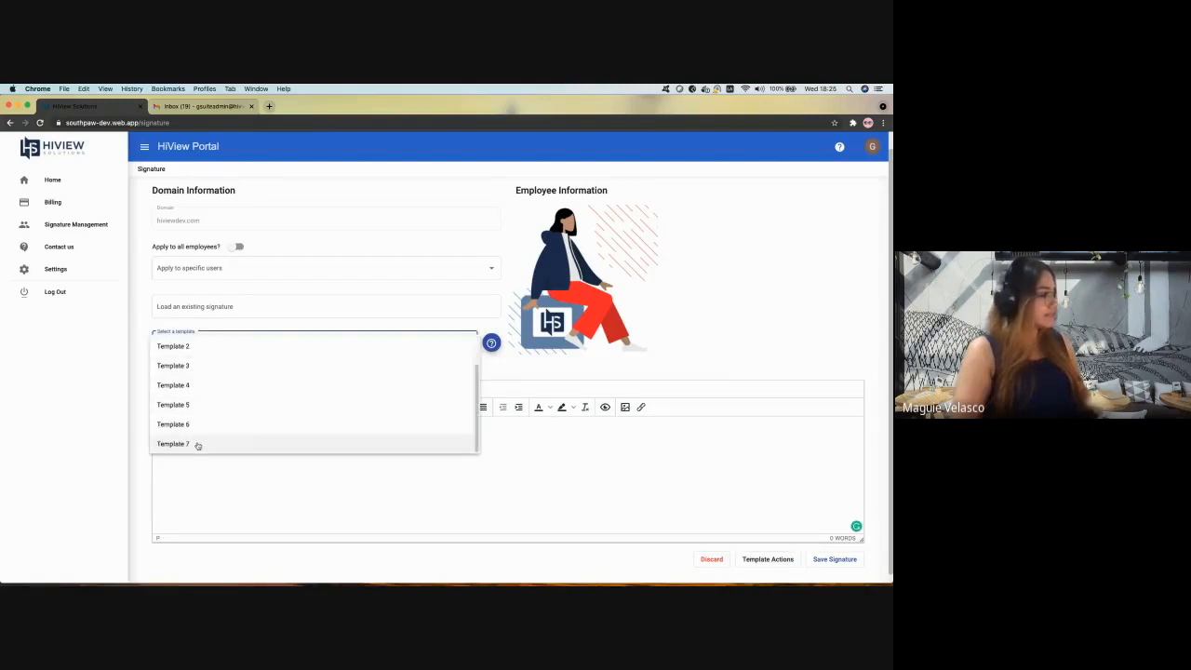
left_click(171, 443)
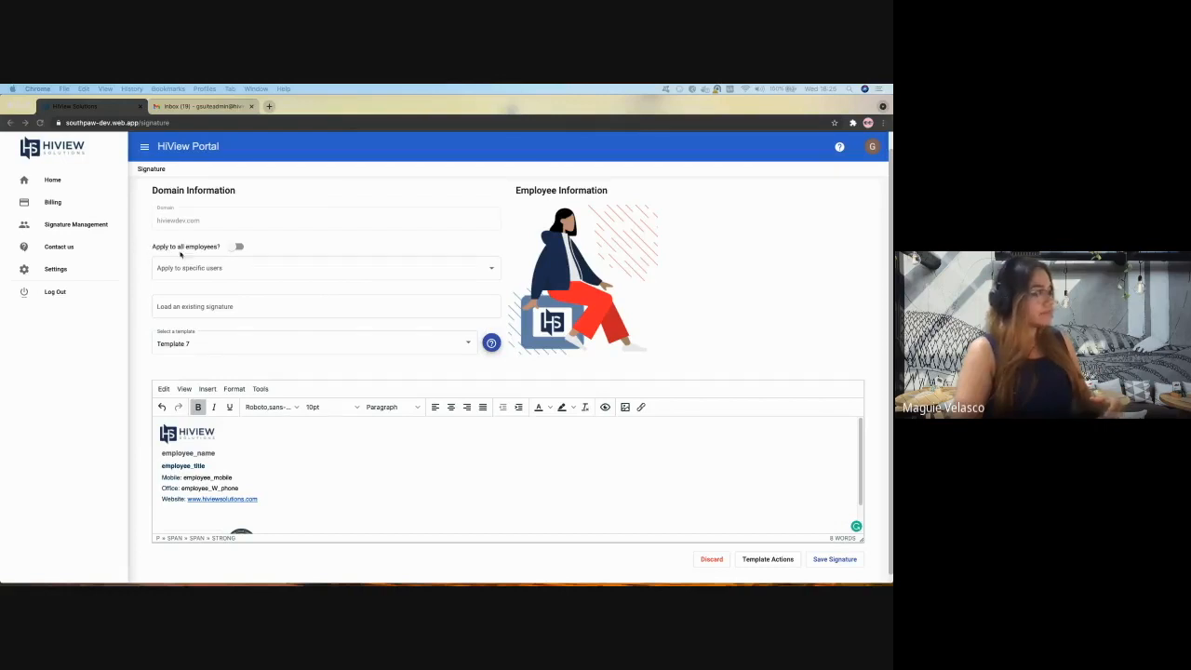
Step: Apply Template 7 to all employees and save it as their default signature
left_click(235, 245)
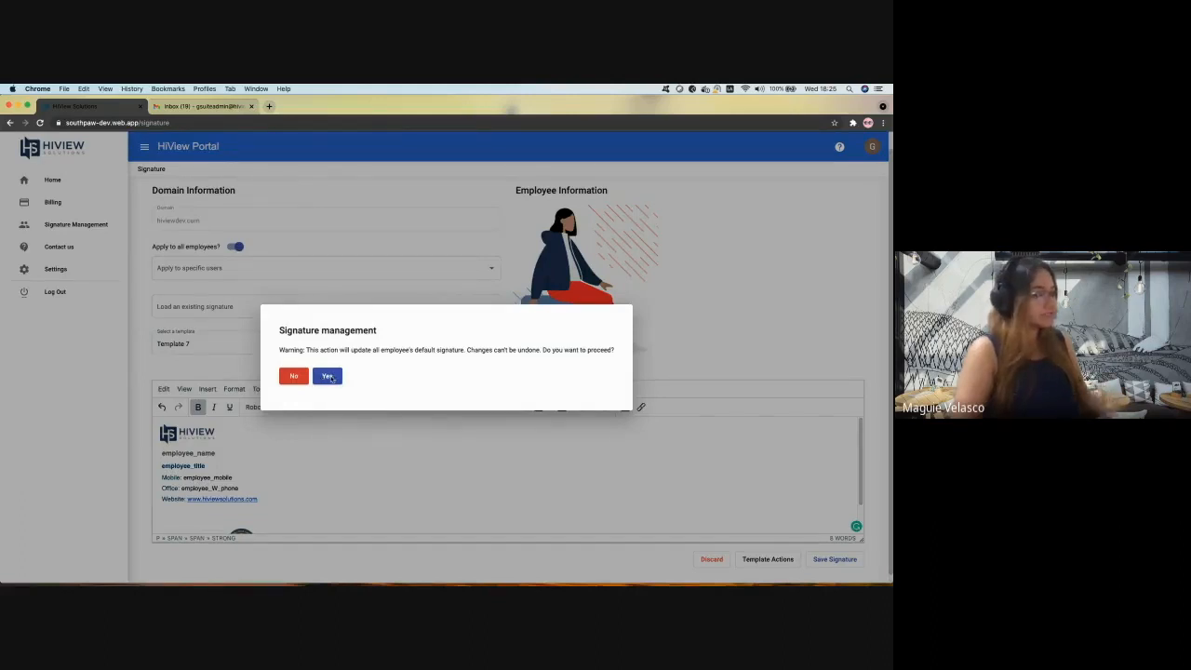
left_click(327, 376)
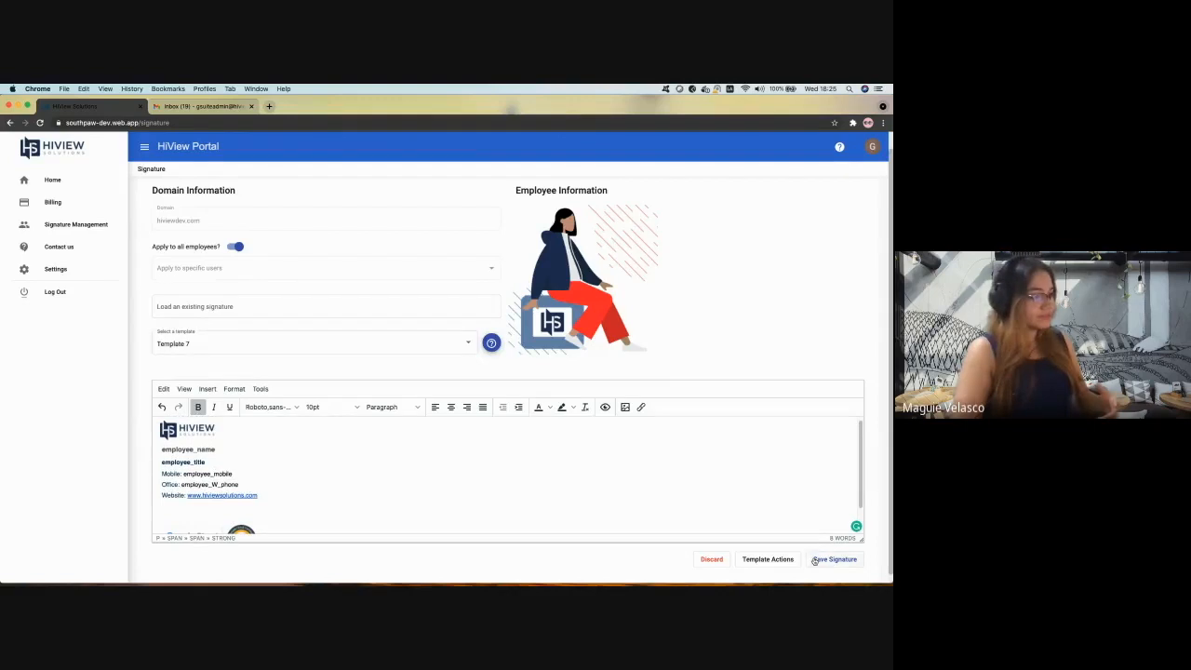
left_click(834, 558)
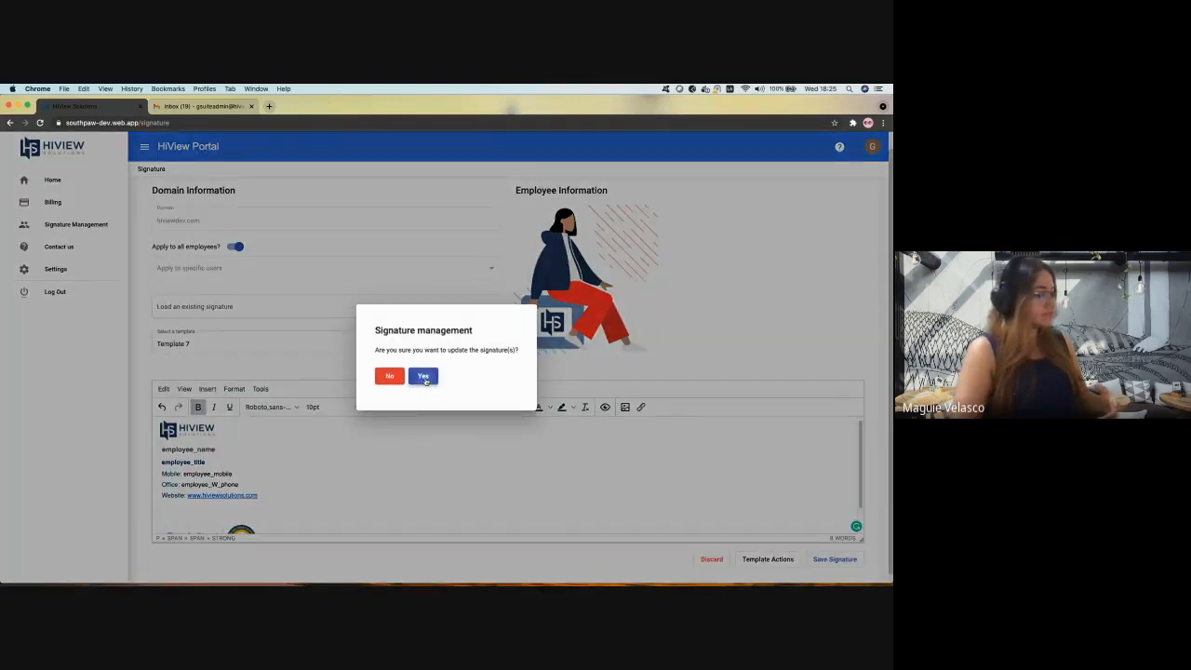
left_click(422, 376)
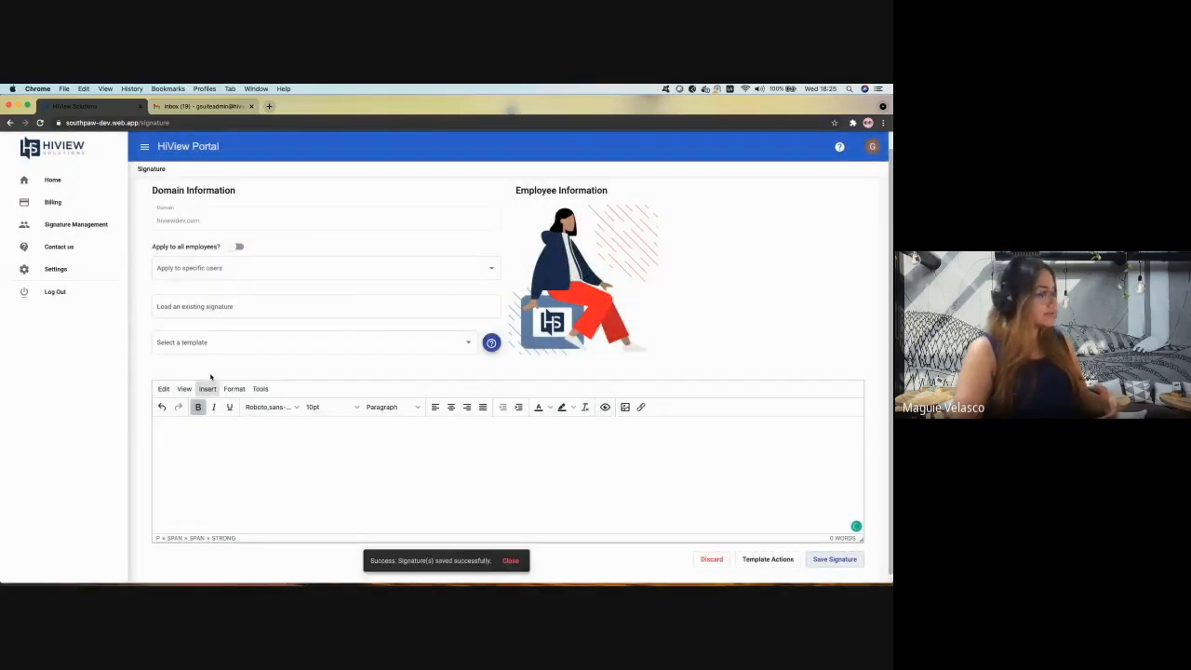
mouse_move(486, 530)
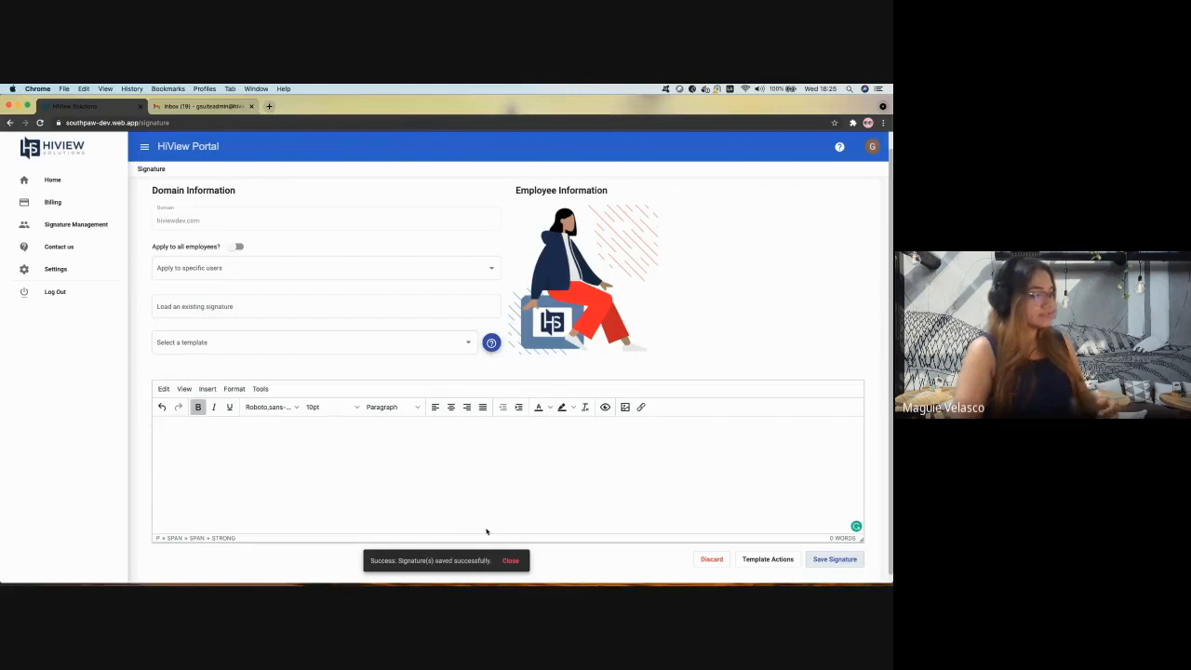
left_click(510, 560)
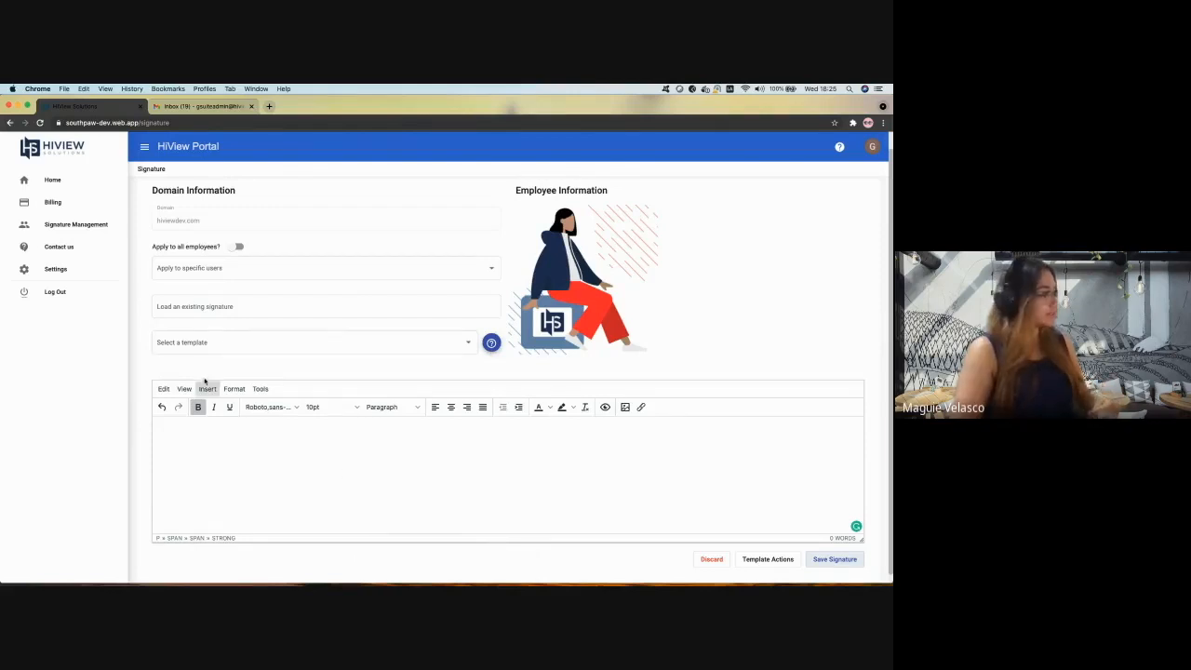
left_click(326, 305)
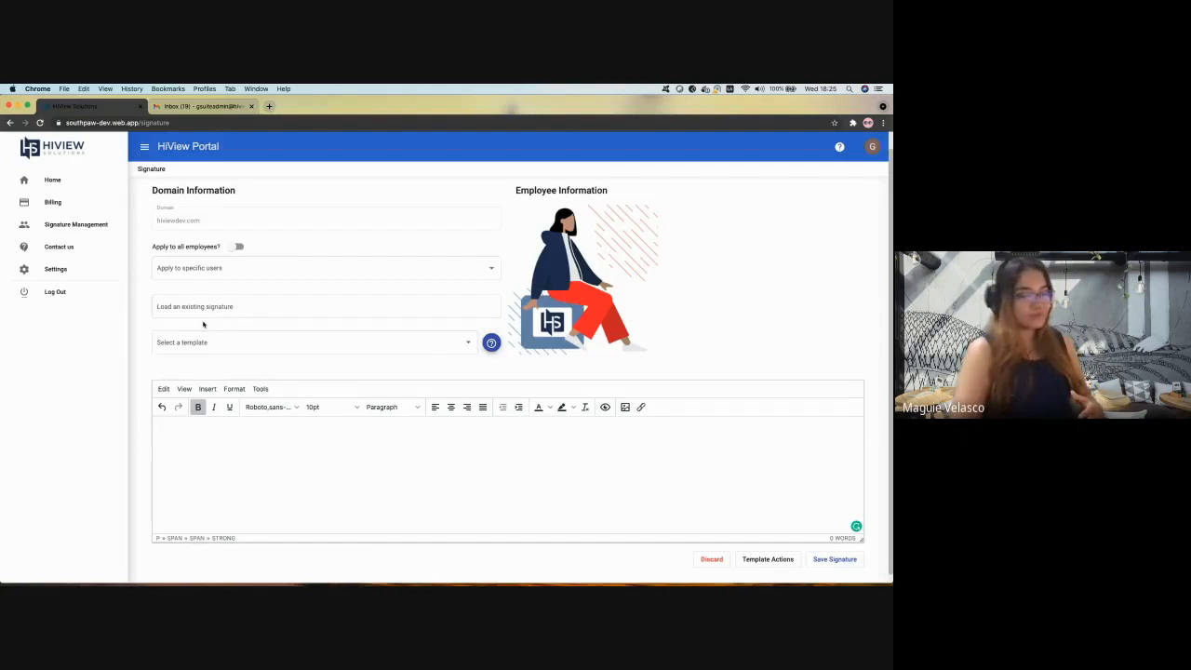
left_click(326, 305)
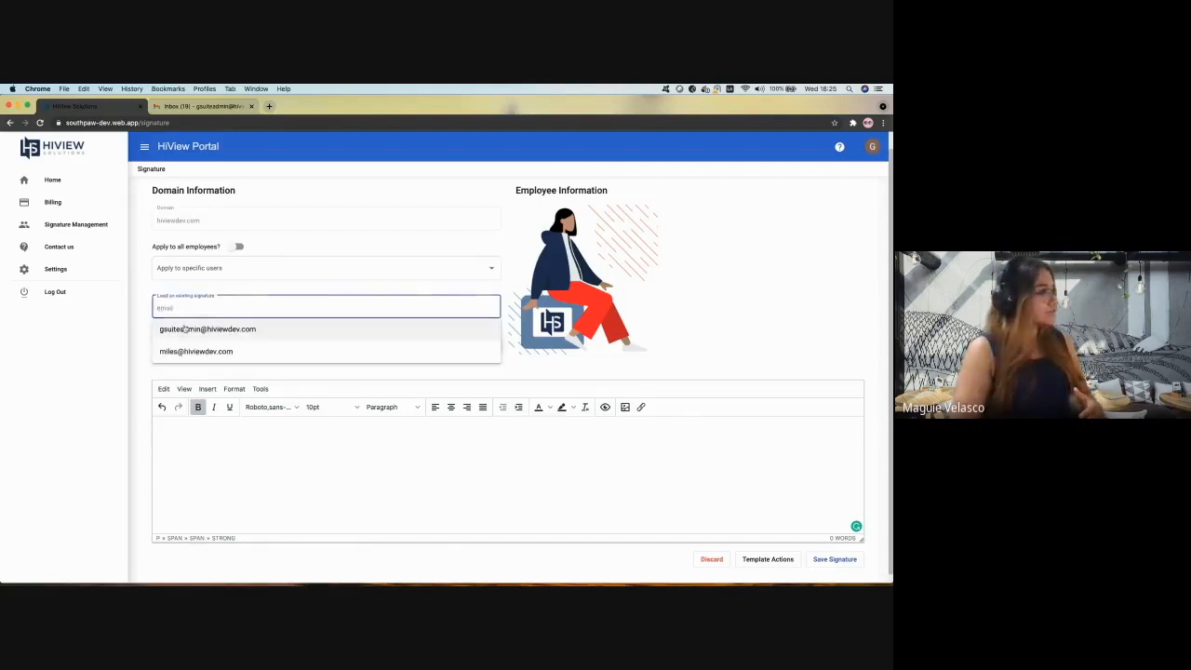
mouse_move(196, 350)
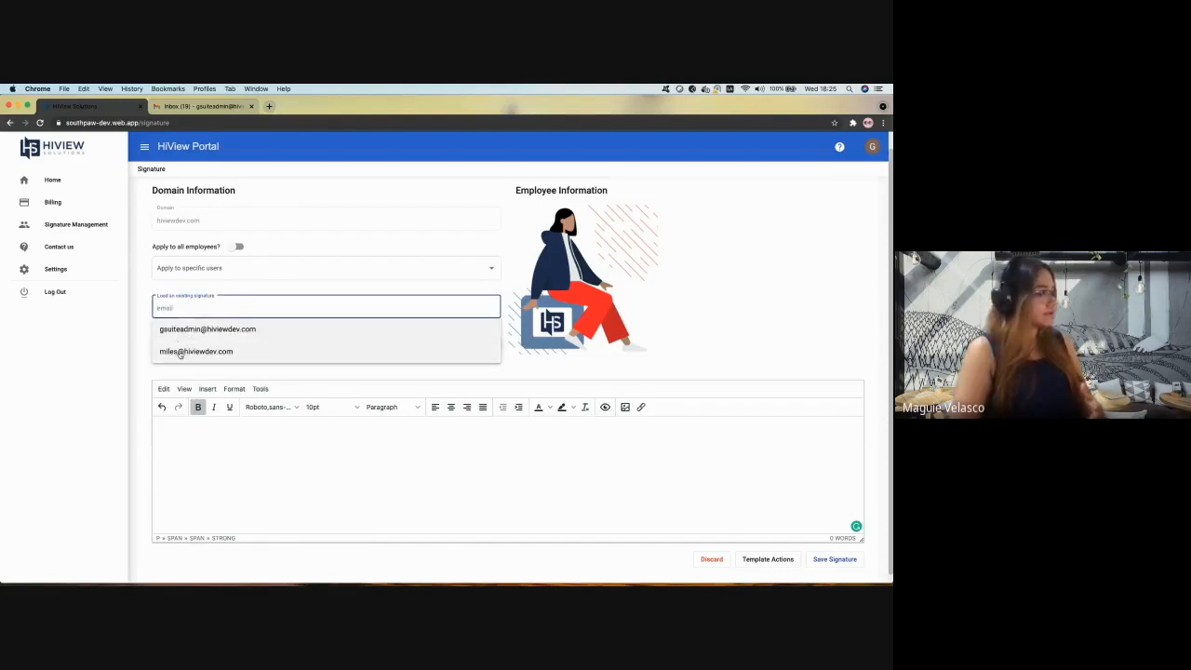
left_click(196, 350)
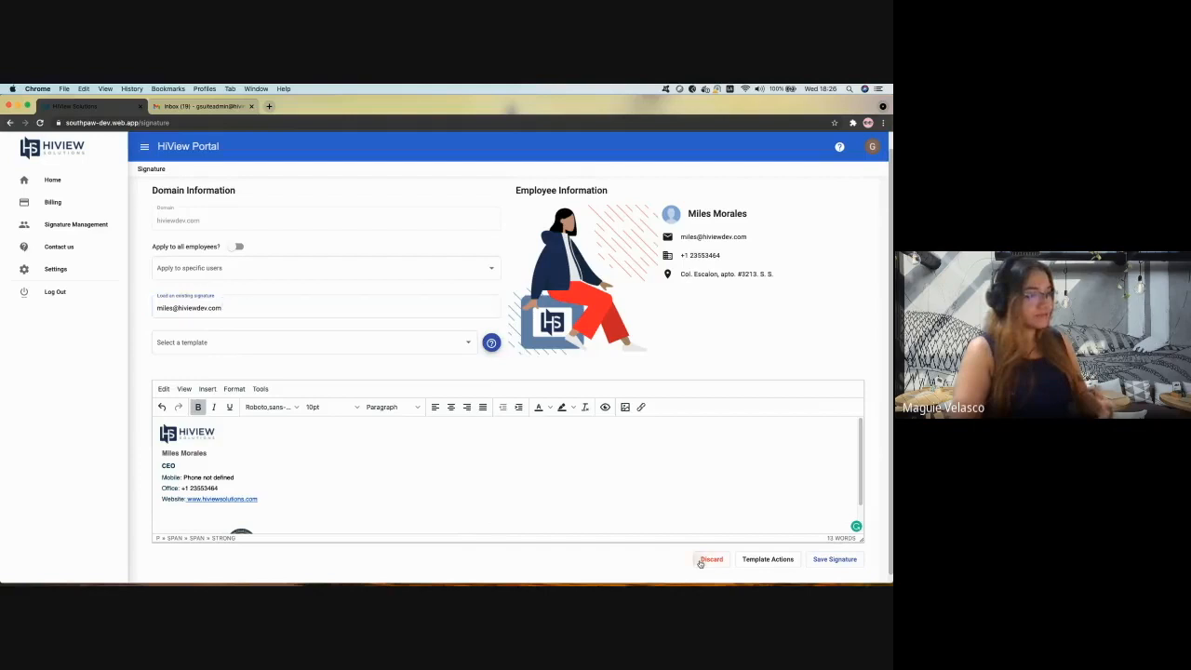
left_click(711, 559)
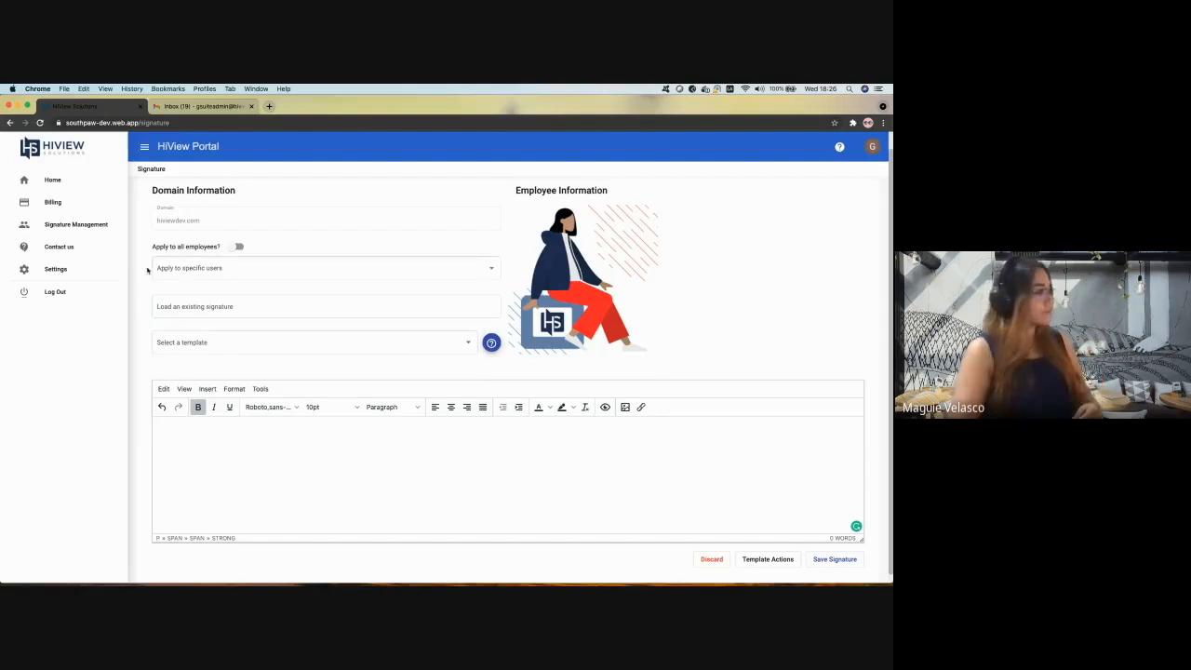
Step: Select two specific users and choose Template 1 as their signature
left_click(320, 268)
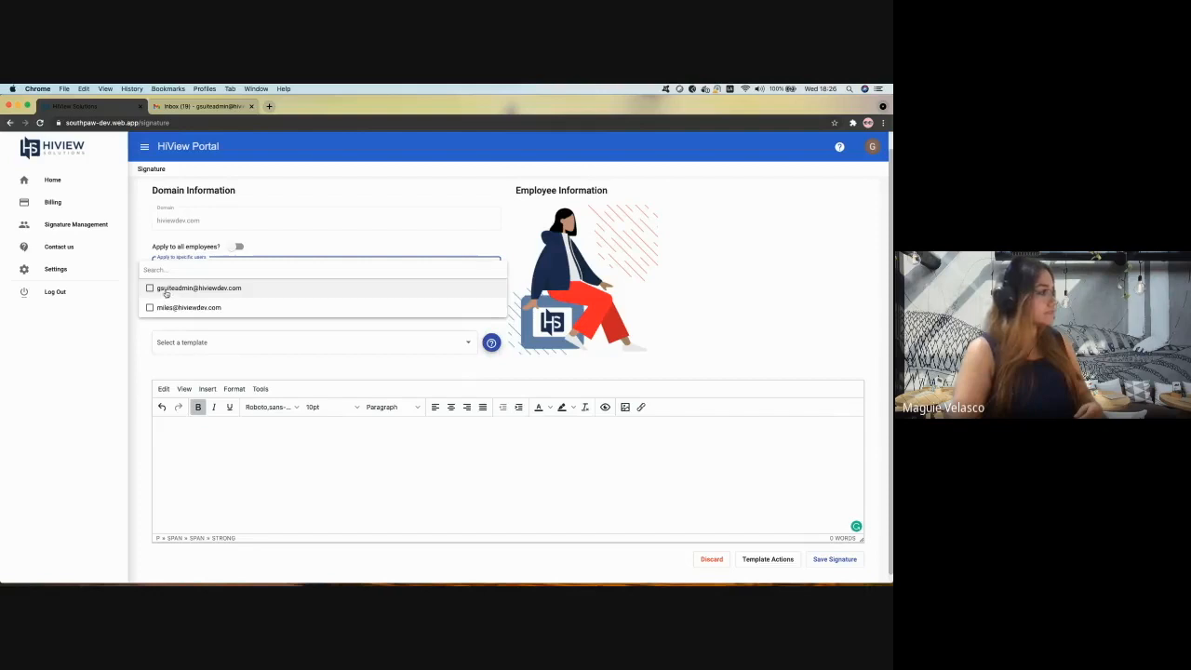
left_click(149, 287)
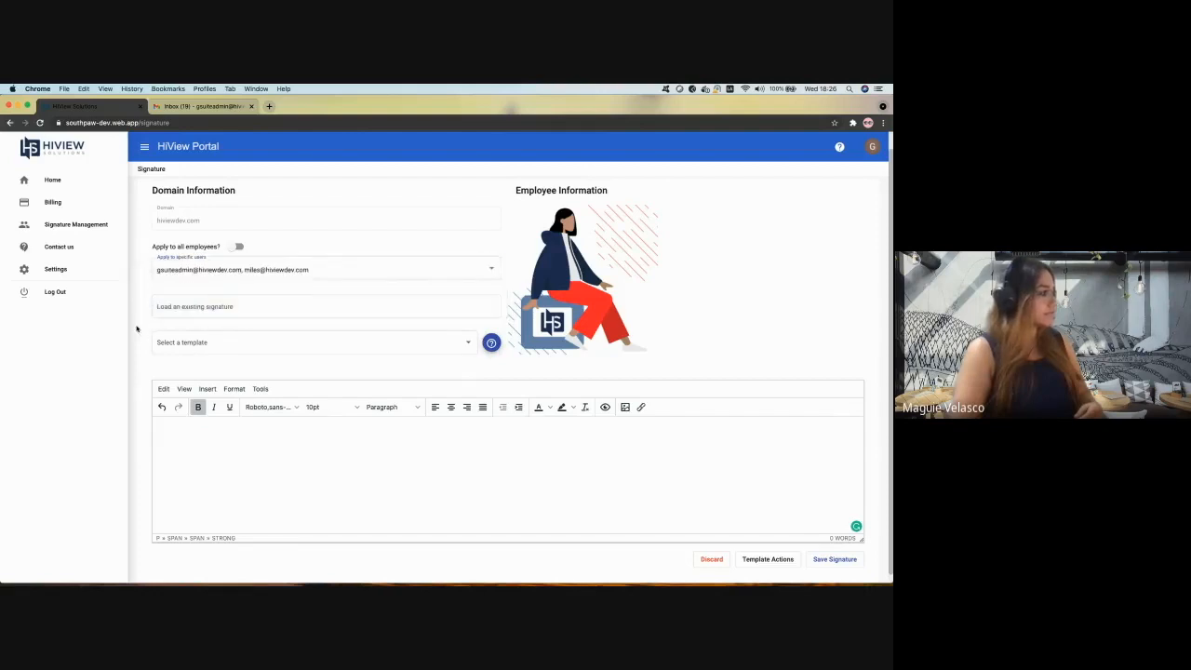
left_click(313, 343)
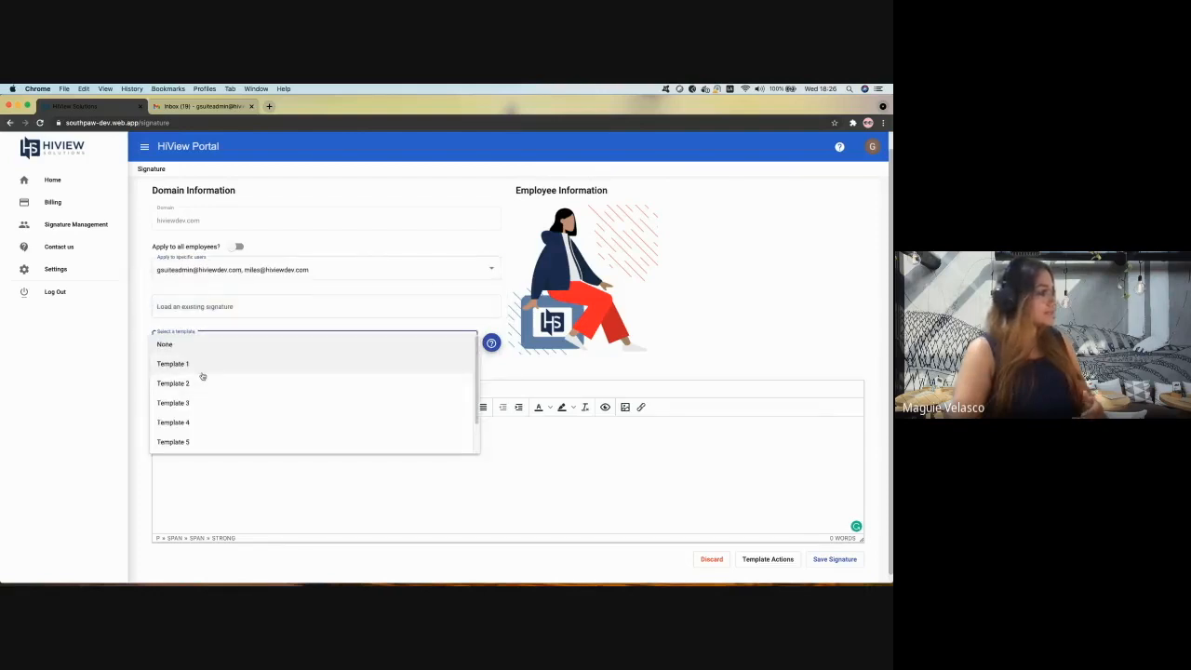
mouse_move(190, 370)
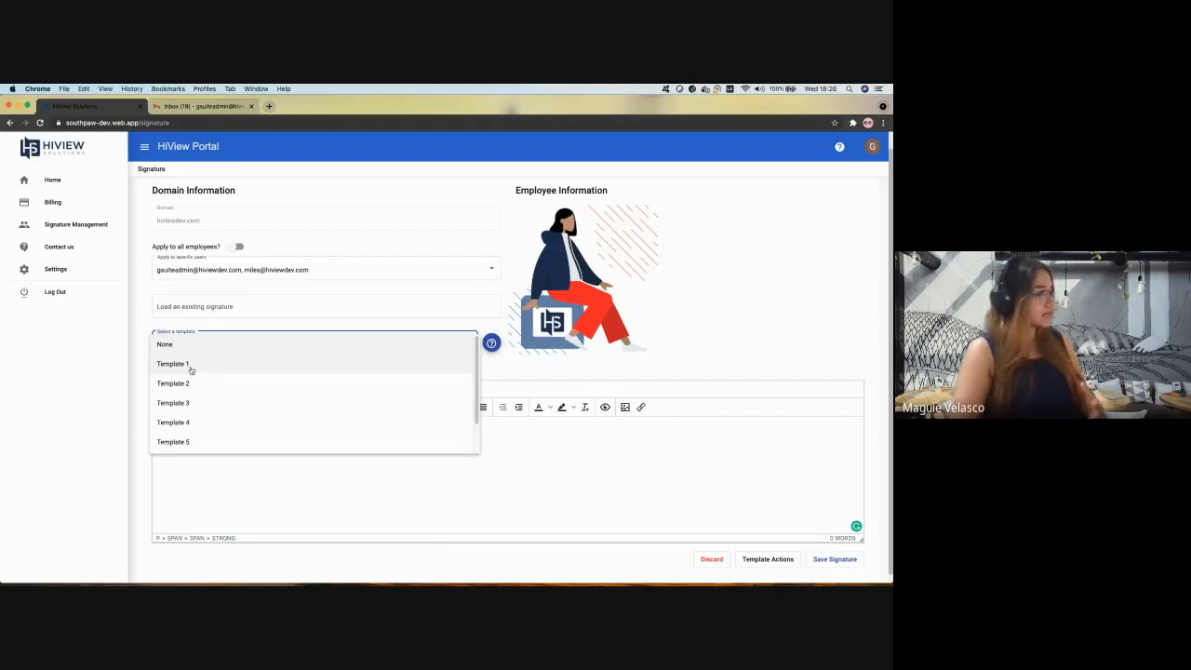
left_click(171, 363)
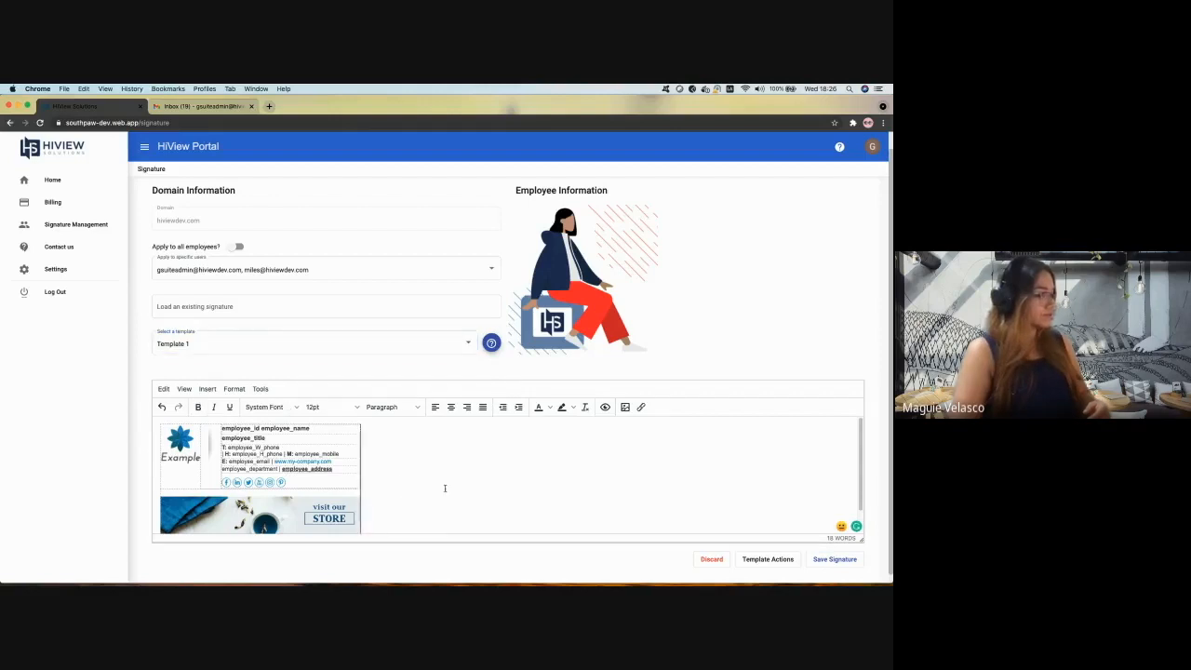
Step: Save the signature for the selected users and dismiss the success notice
left_click(833, 558)
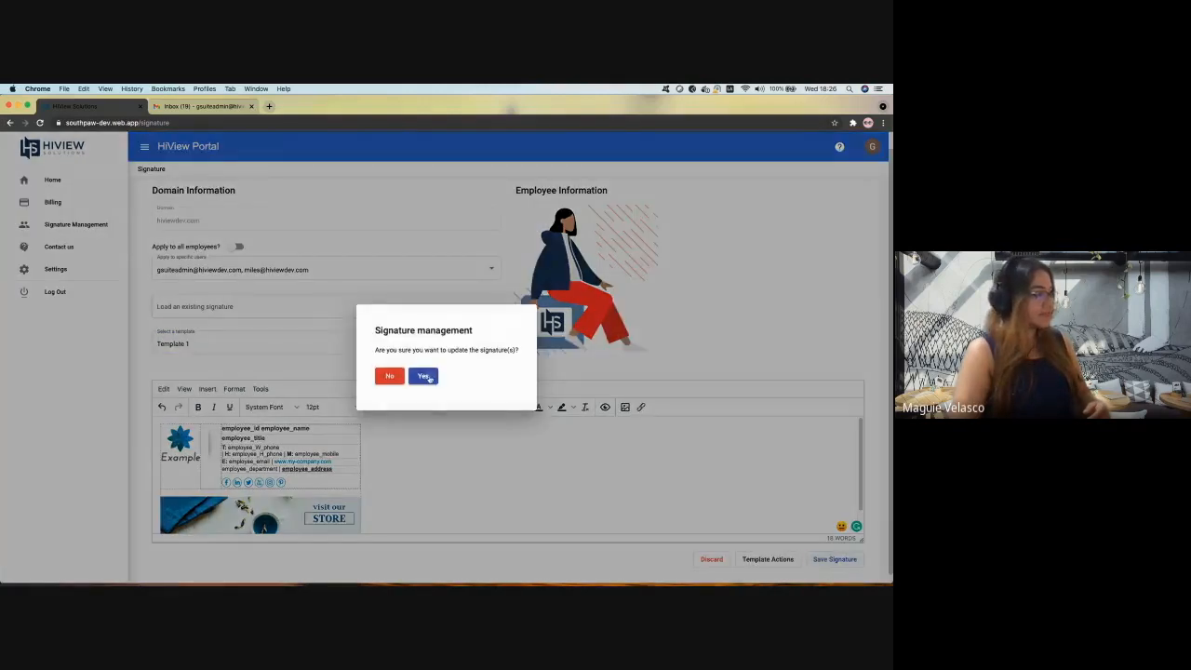
left_click(423, 376)
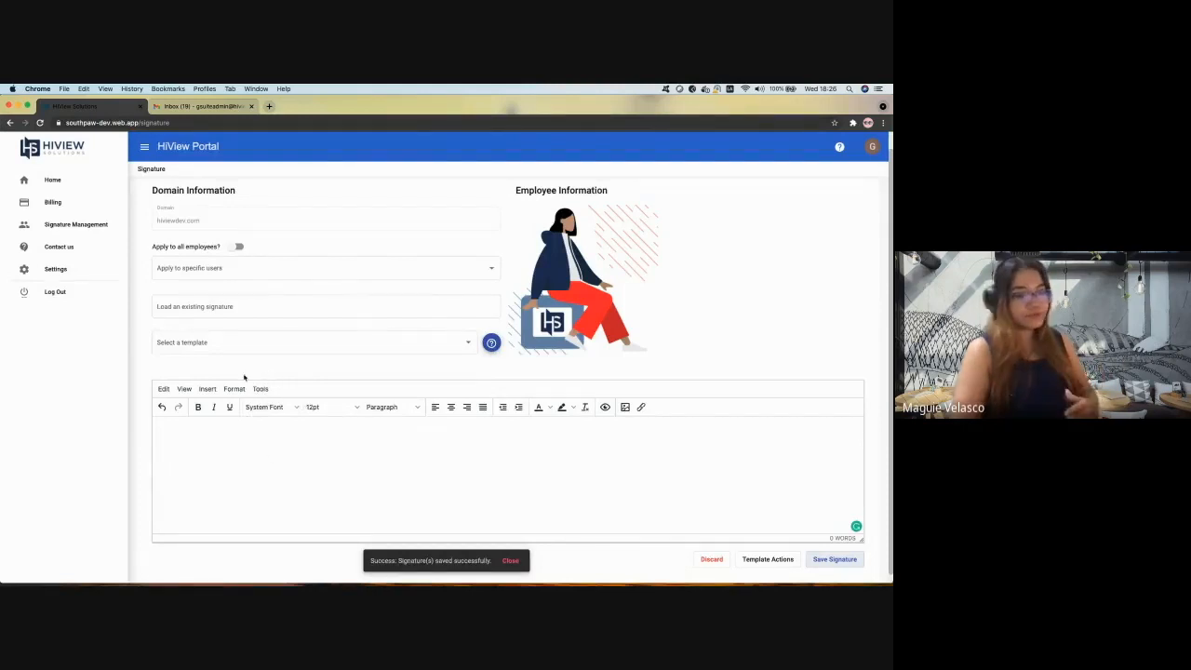
left_click(510, 560)
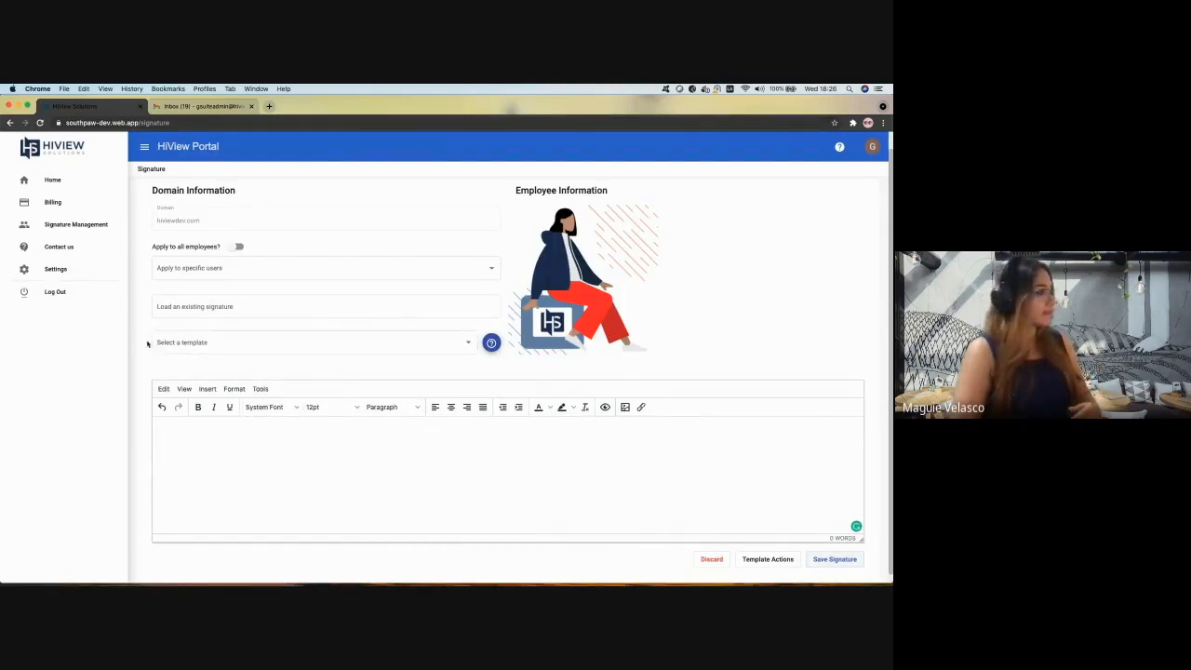
Step: Load the admin user's existing signature into the editor
left_click(326, 305)
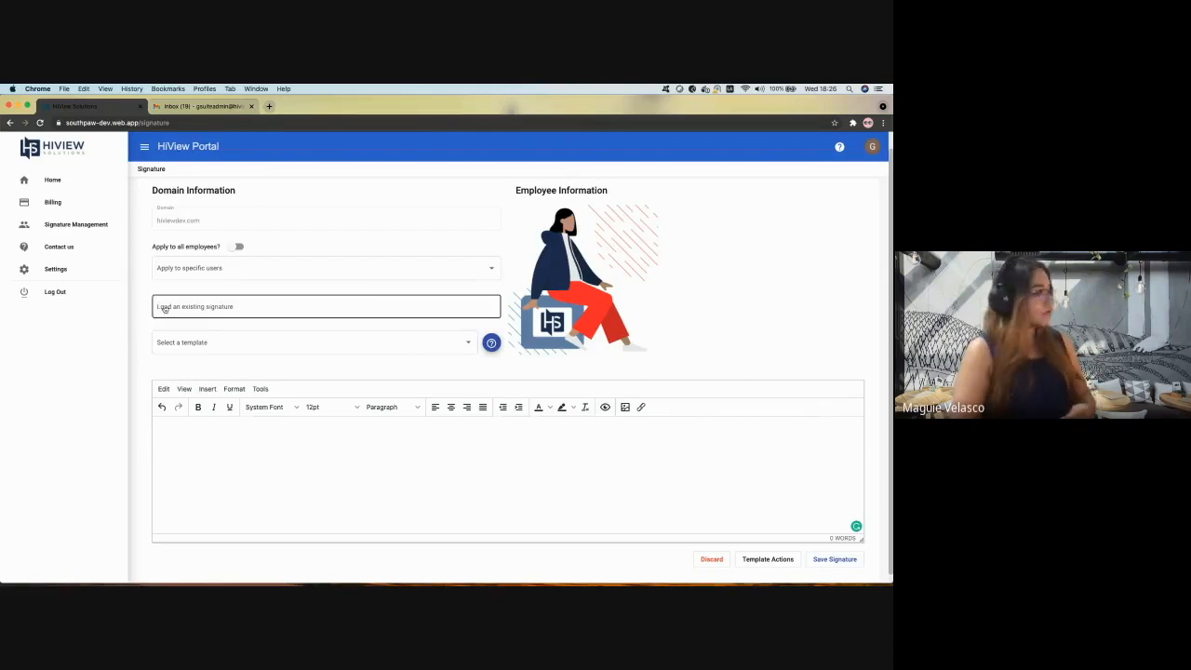
left_click(323, 305)
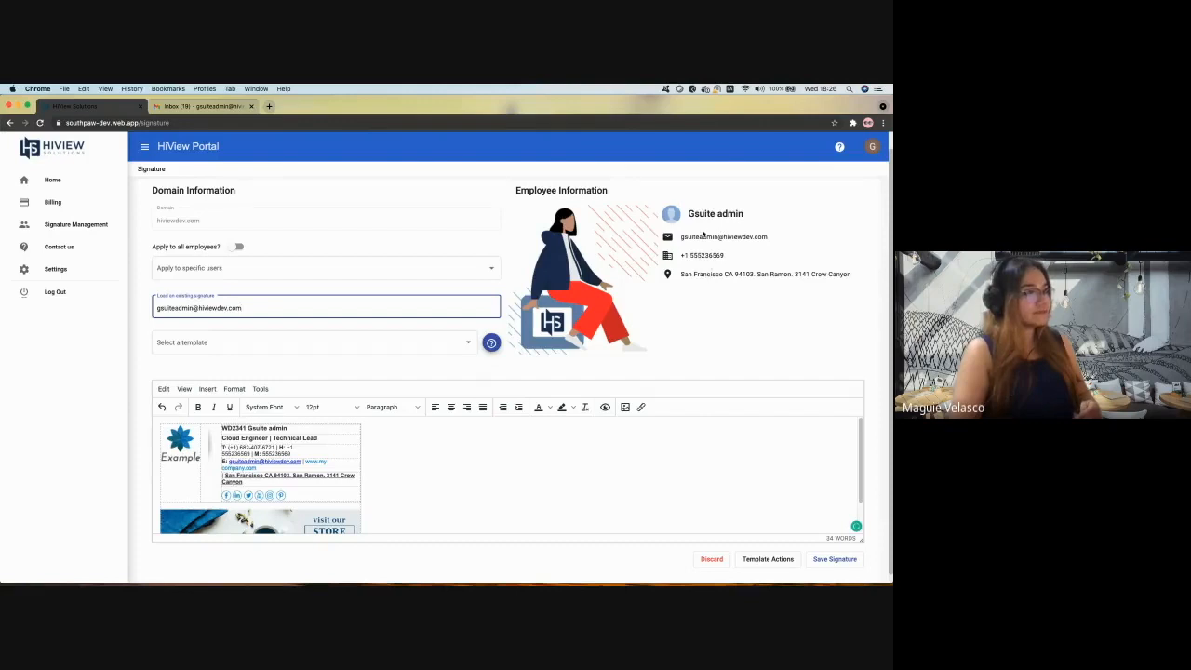
mouse_move(647, 311)
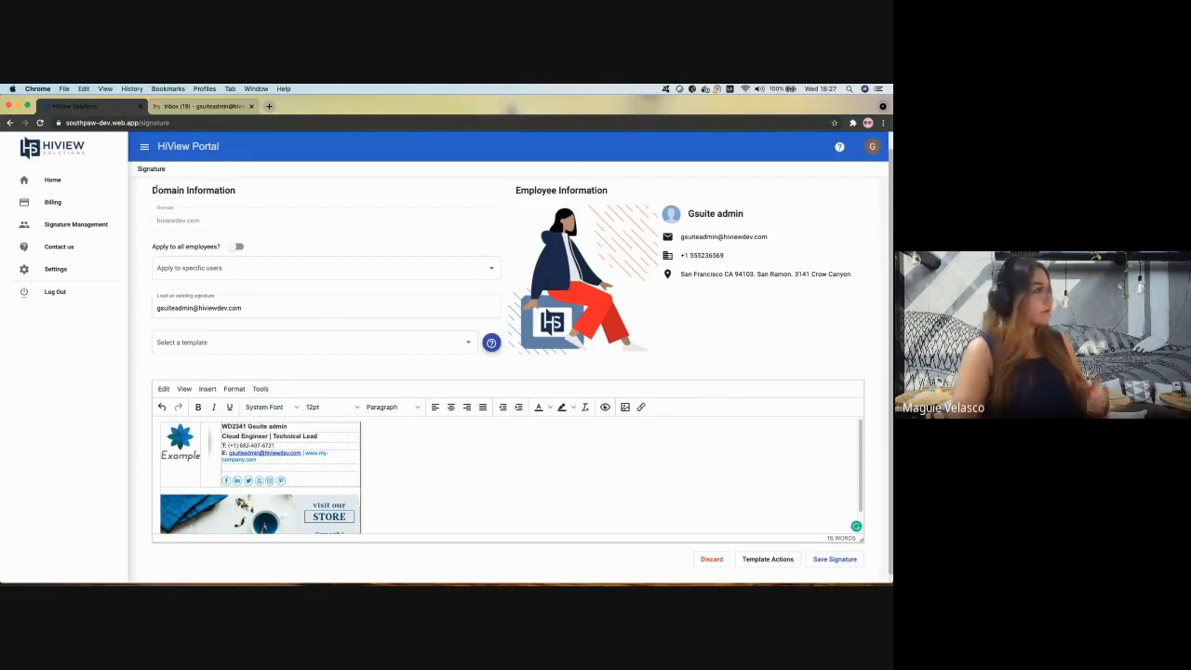
mouse_move(201, 104)
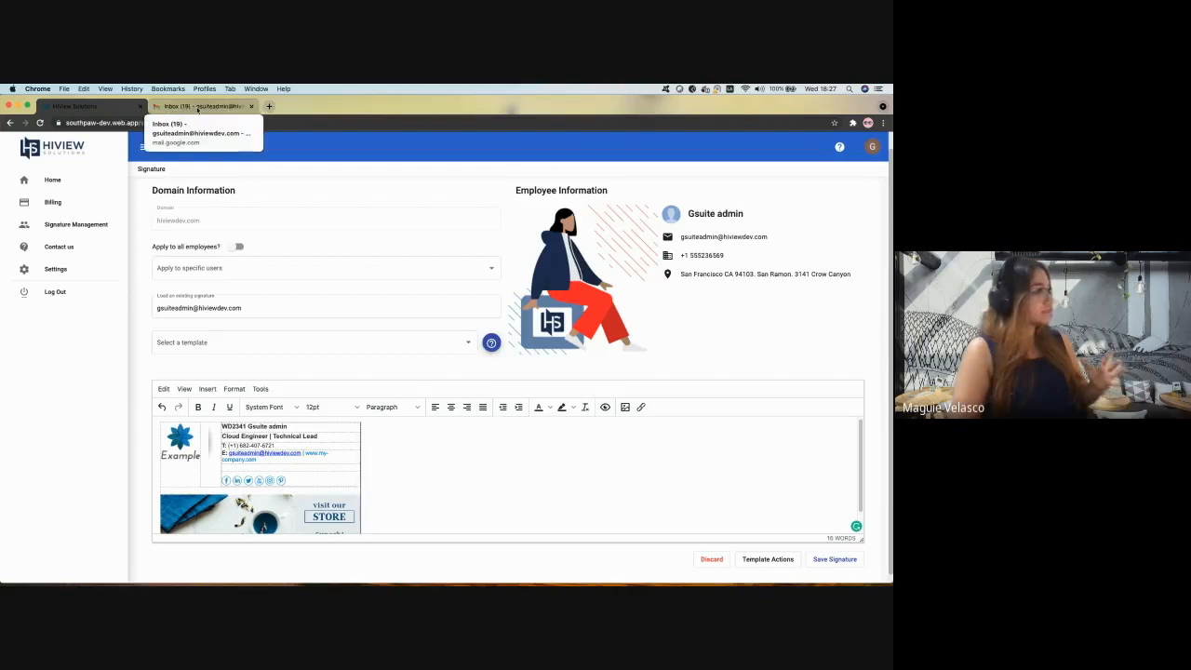
Step: Reload Gmail and start a new message to verify the admin's signature
left_click(201, 106)
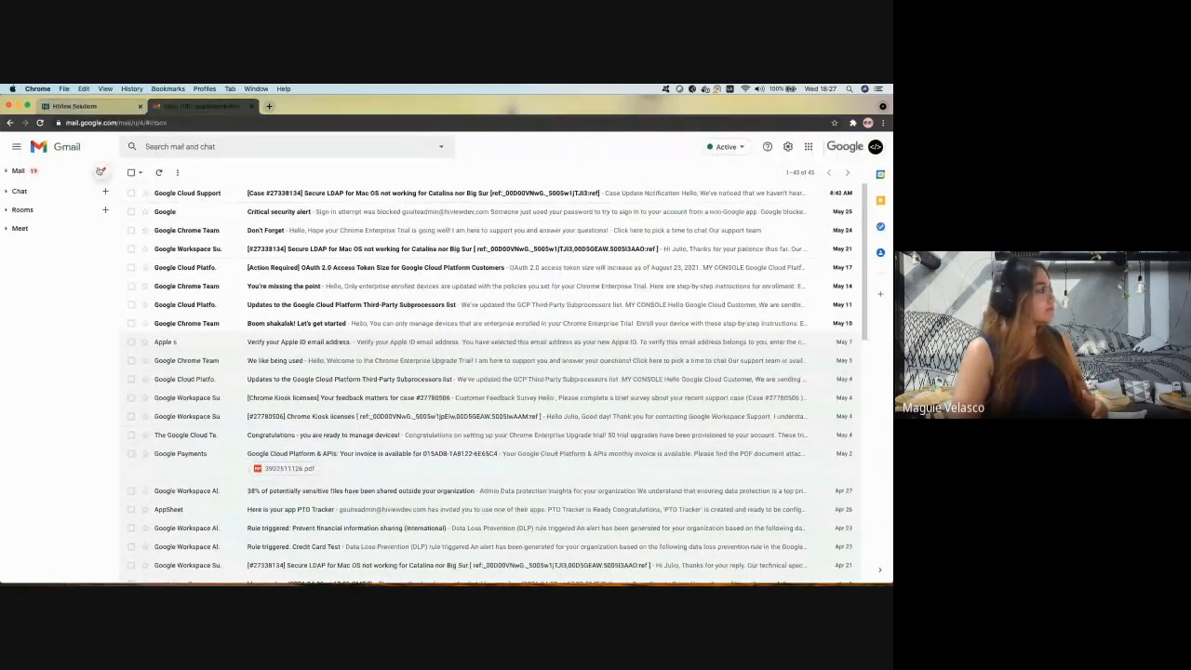
left_click(100, 172)
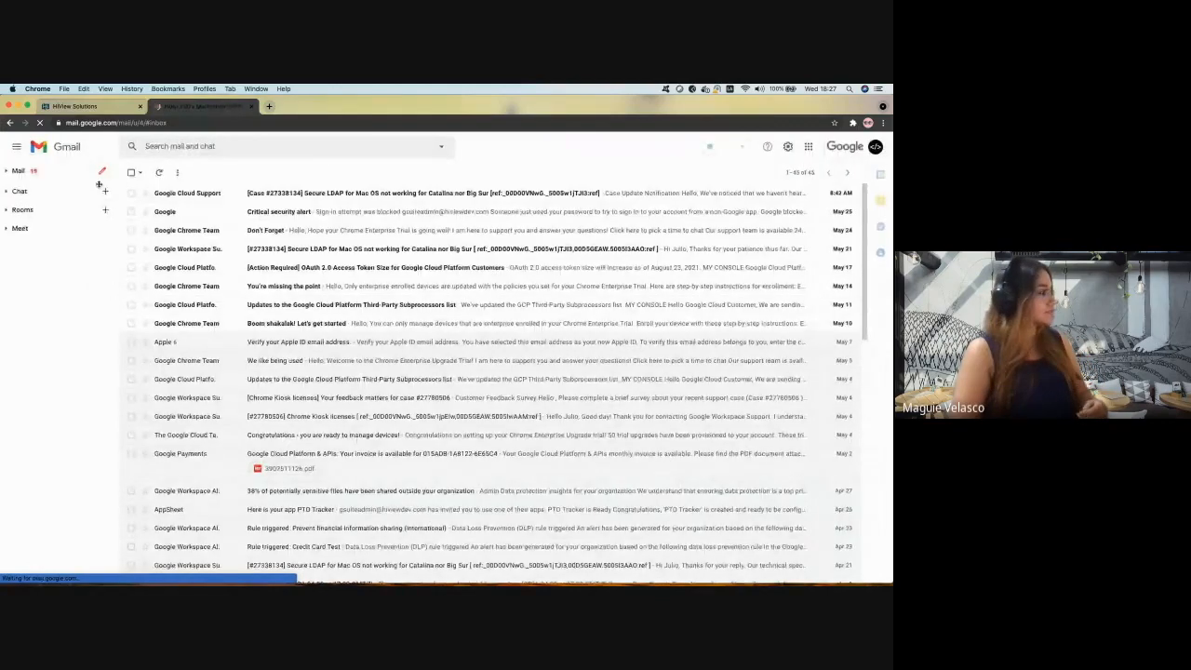
mouse_move(103, 171)
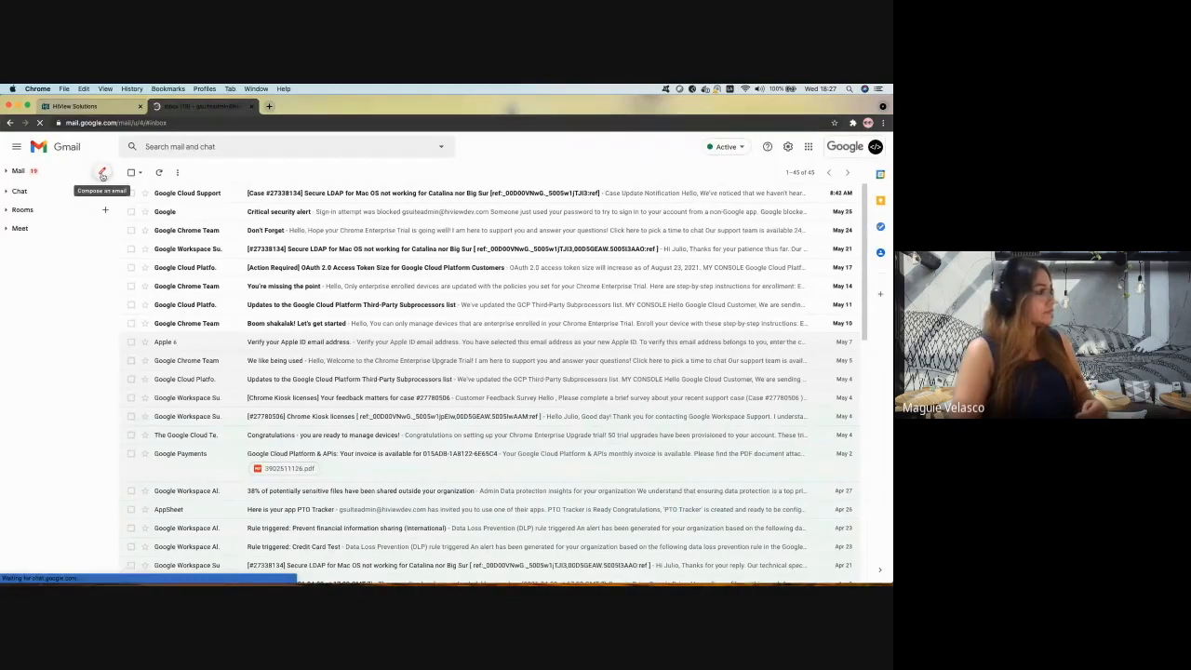
left_click(104, 171)
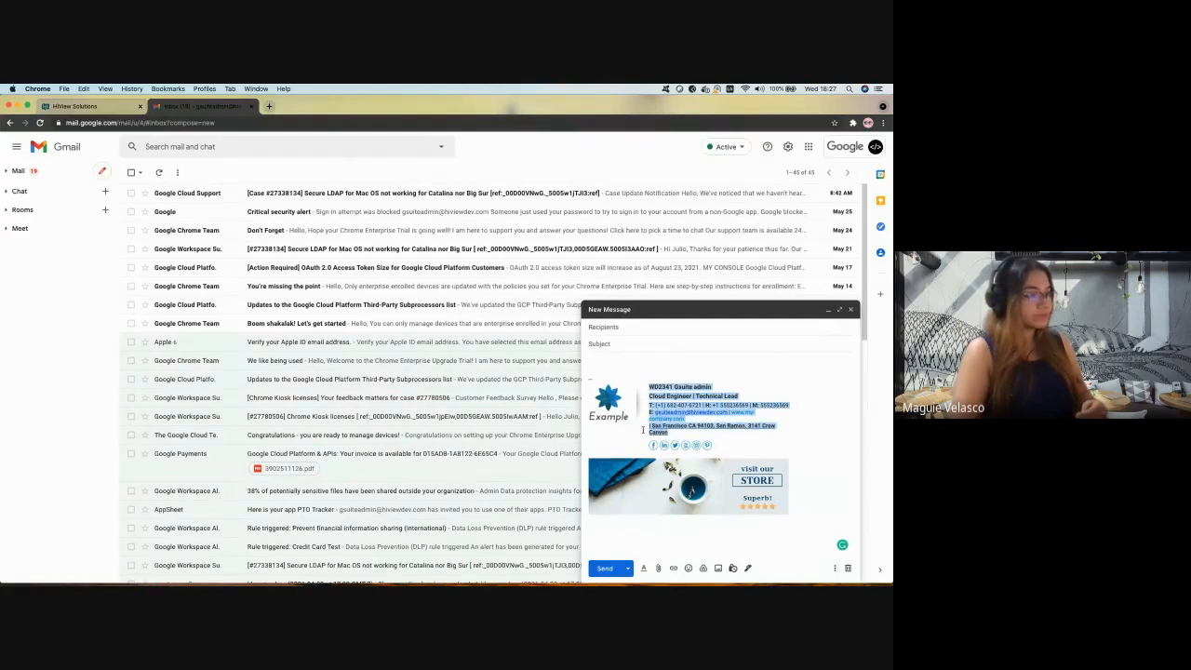
Step: Save the edited admin signature back in HiView Portal and confirm
left_click(90, 106)
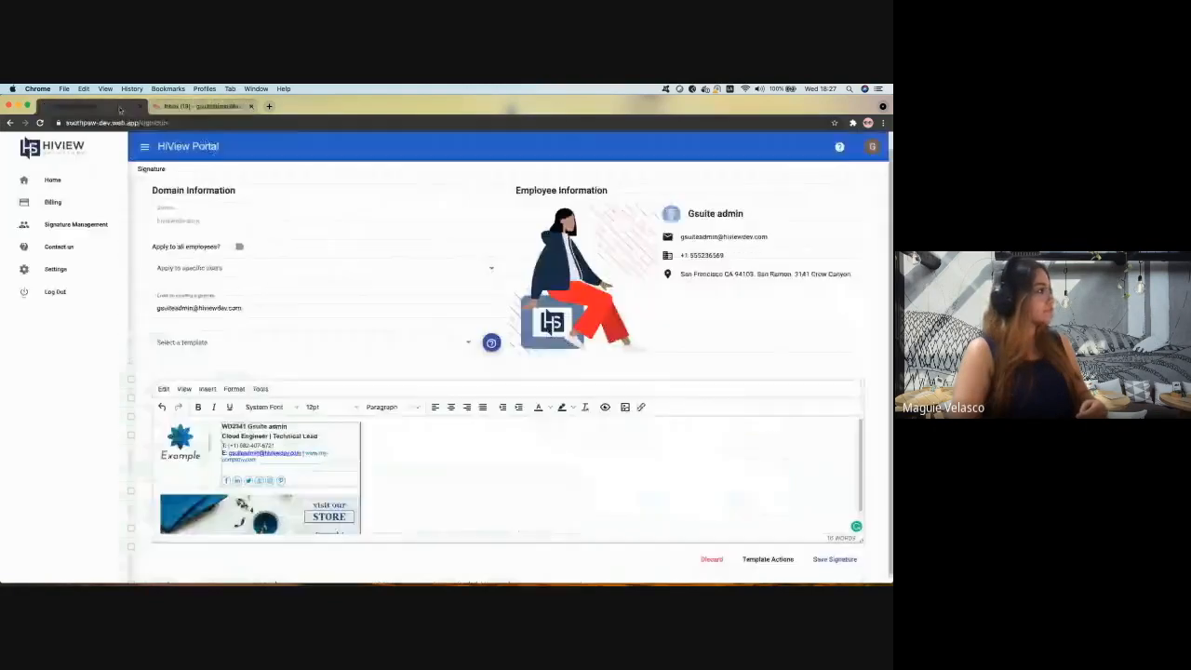
left_click(833, 558)
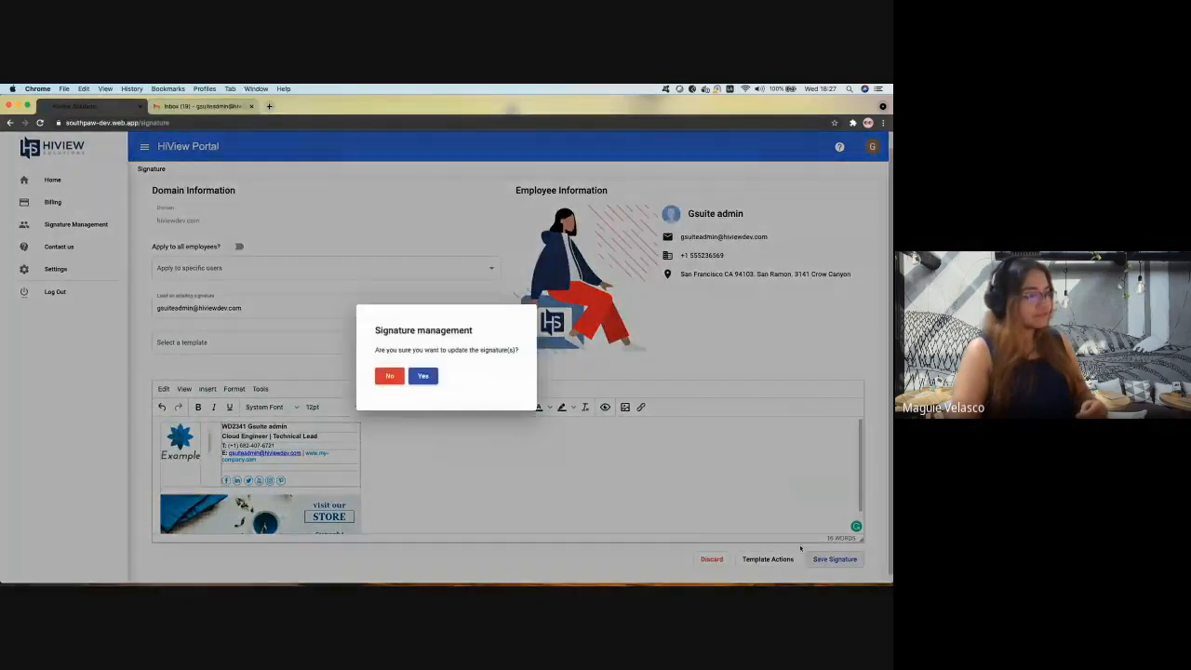
left_click(422, 376)
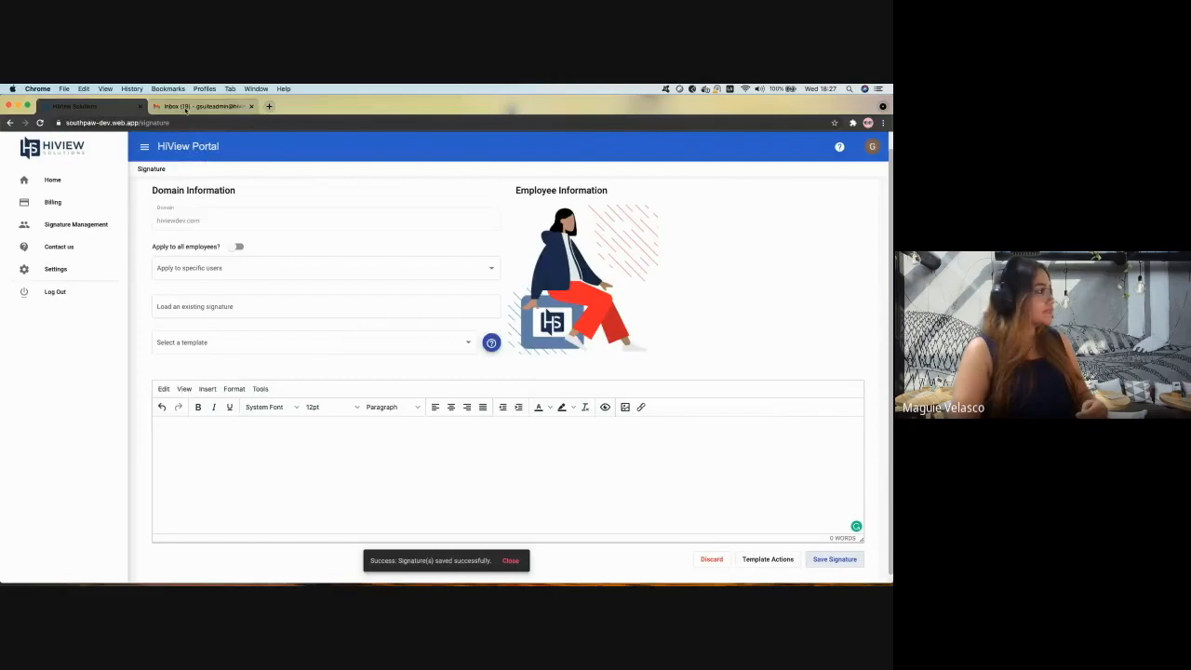
Step: Reload Gmail and start a new message to confirm the admin's updated signature with edited contact lines
left_click(201, 106)
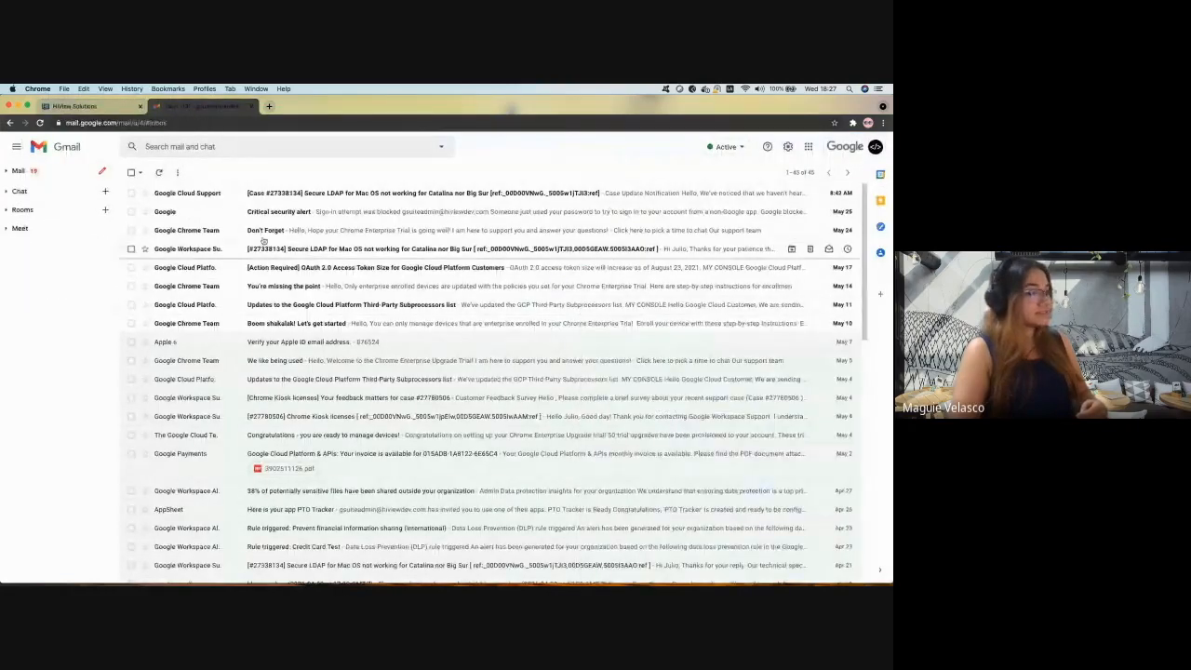
left_click(41, 123)
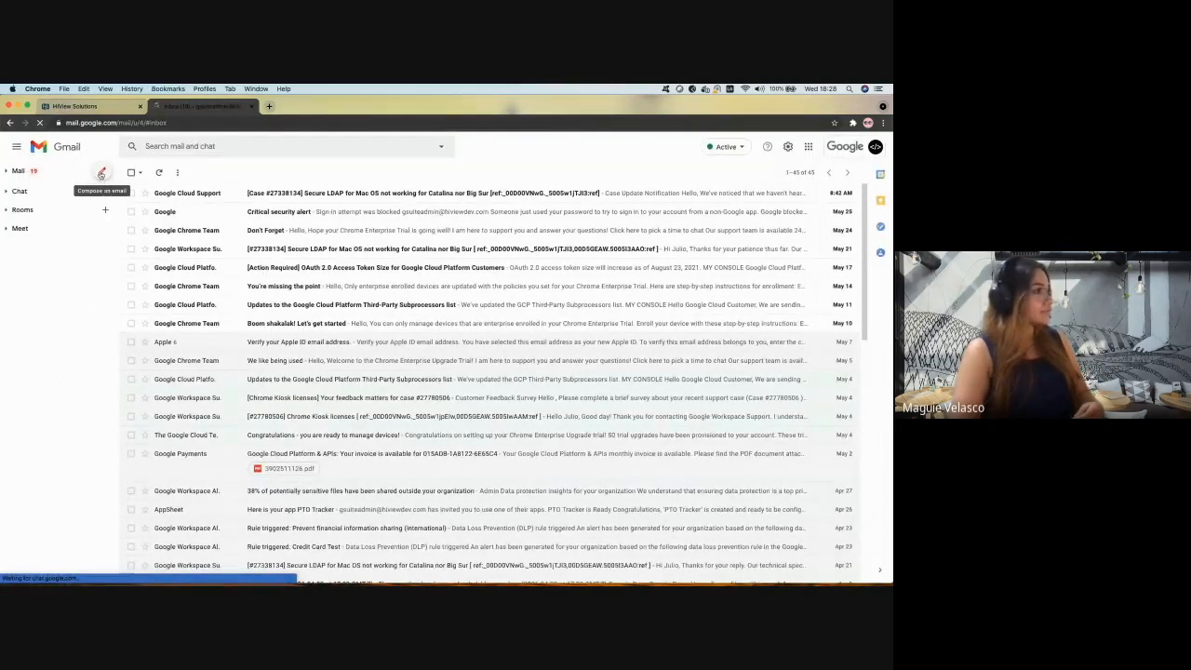
left_click(103, 171)
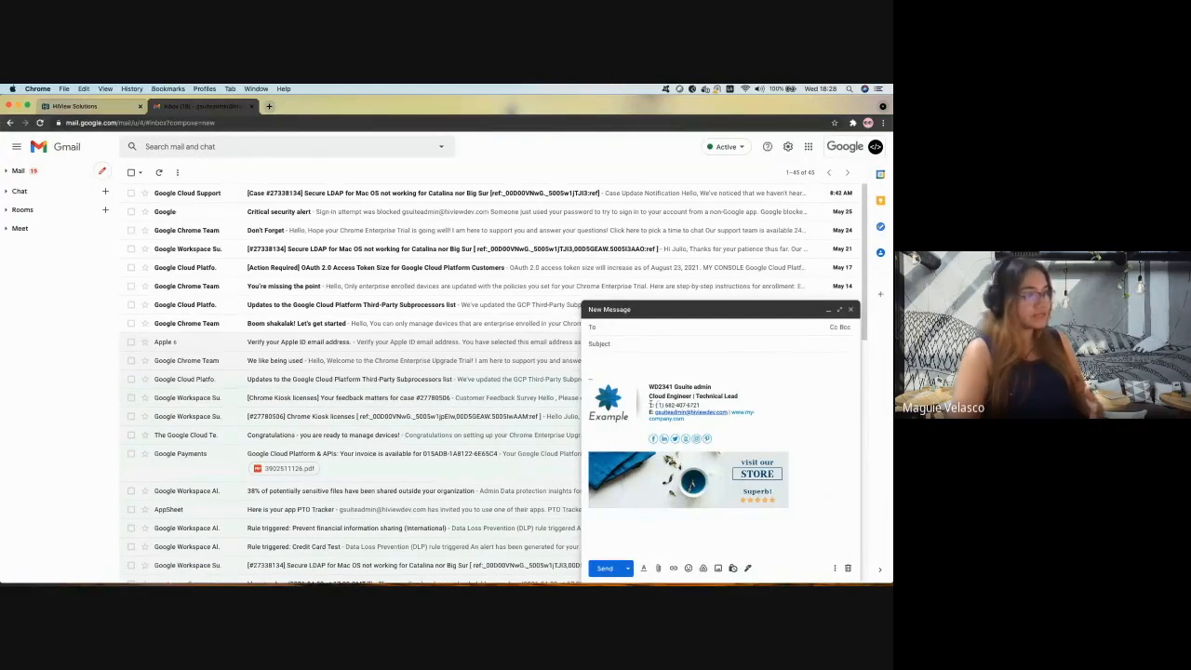
left_click(595, 327)
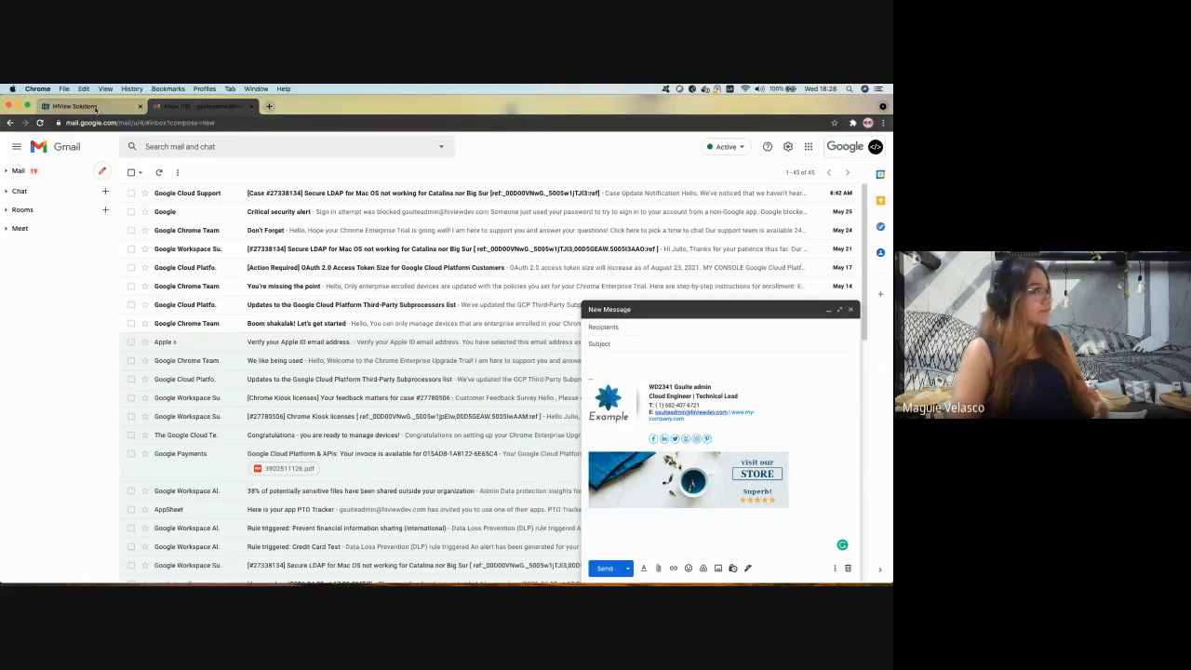
Step: Return to the HiView Portal tab showing the blank Signature Management form
left_click(89, 106)
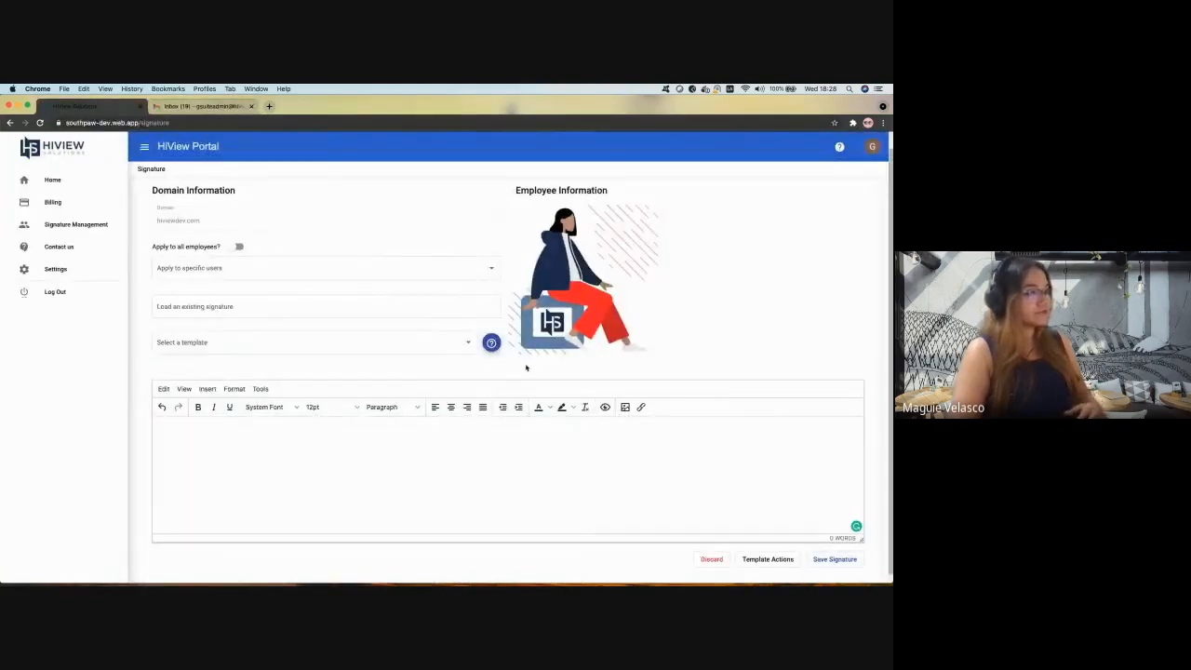
mouse_move(510, 366)
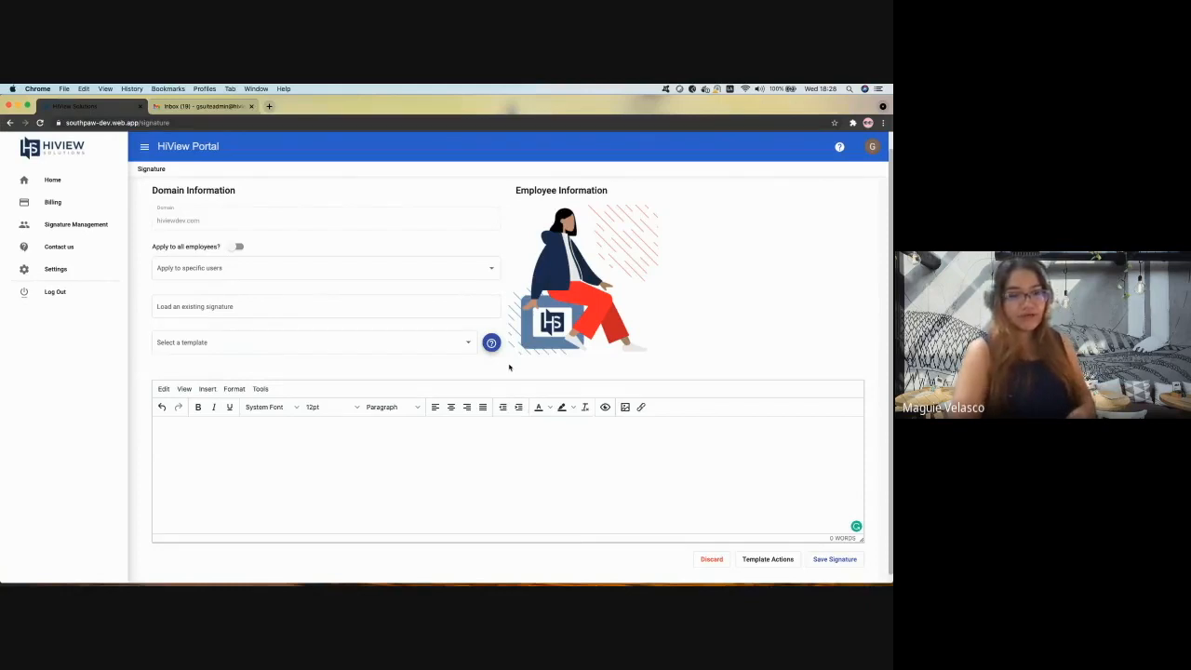
mouse_move(499, 370)
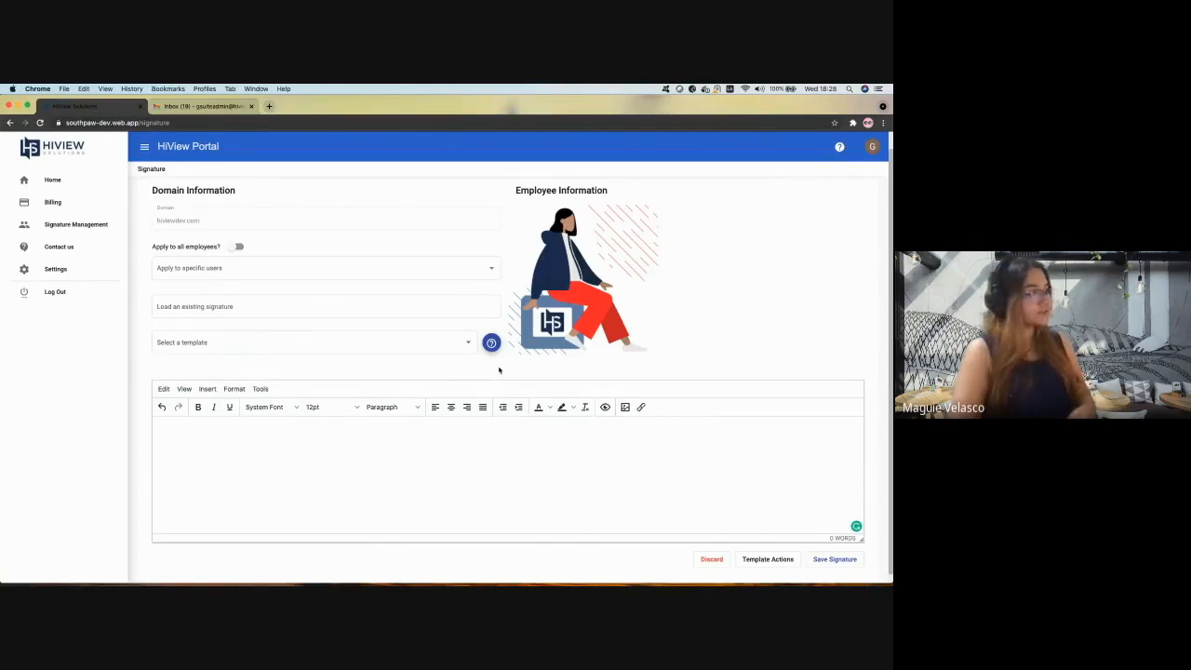